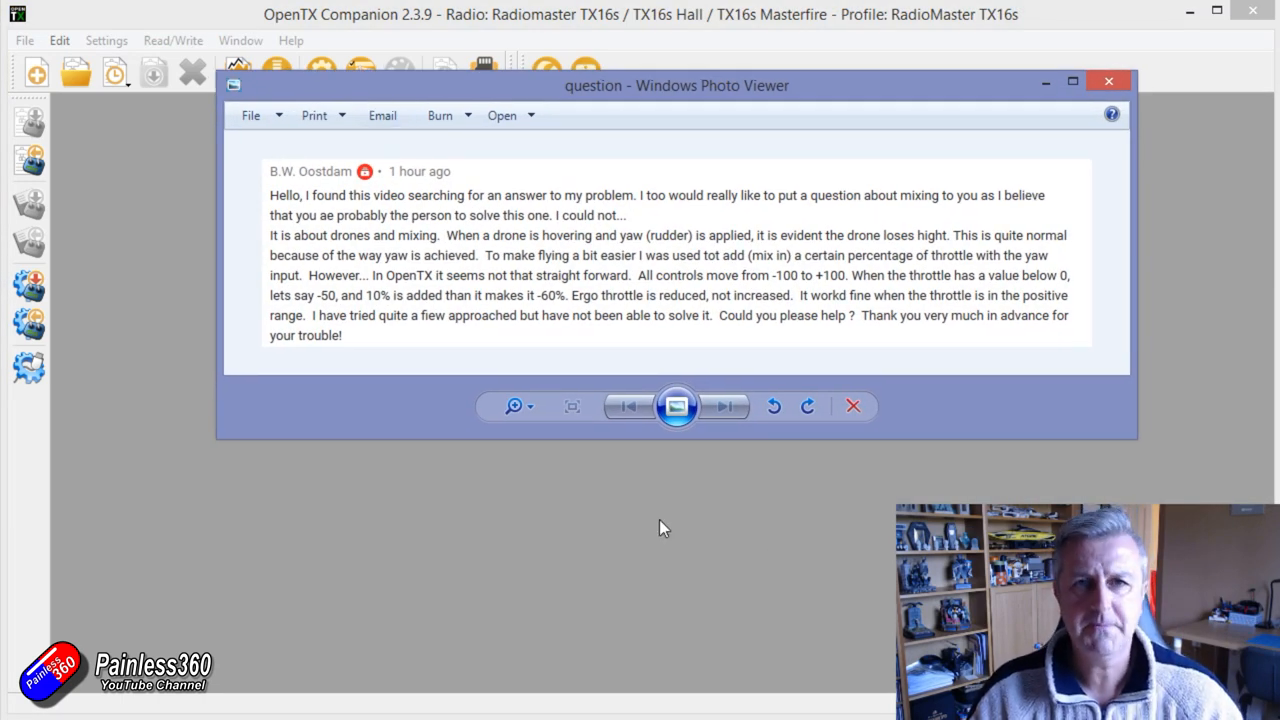
pyautogui.moveTo(560, 417)
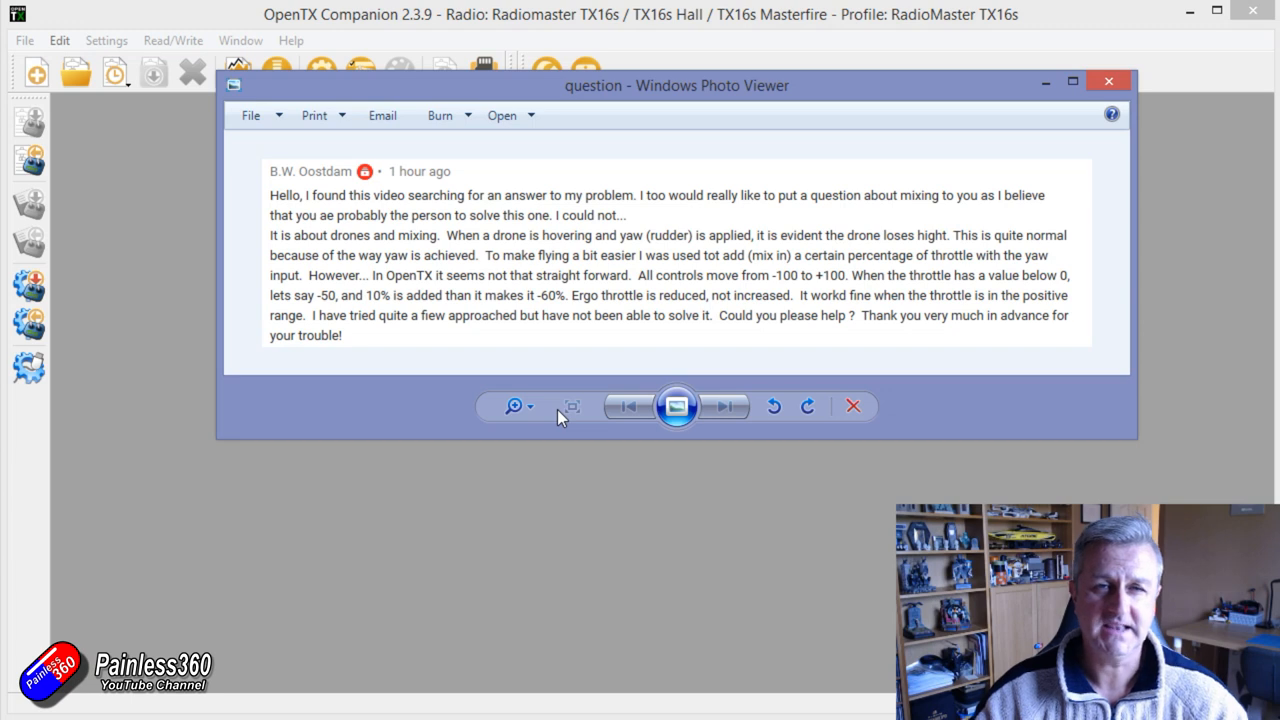
pyautogui.moveTo(1108, 82)
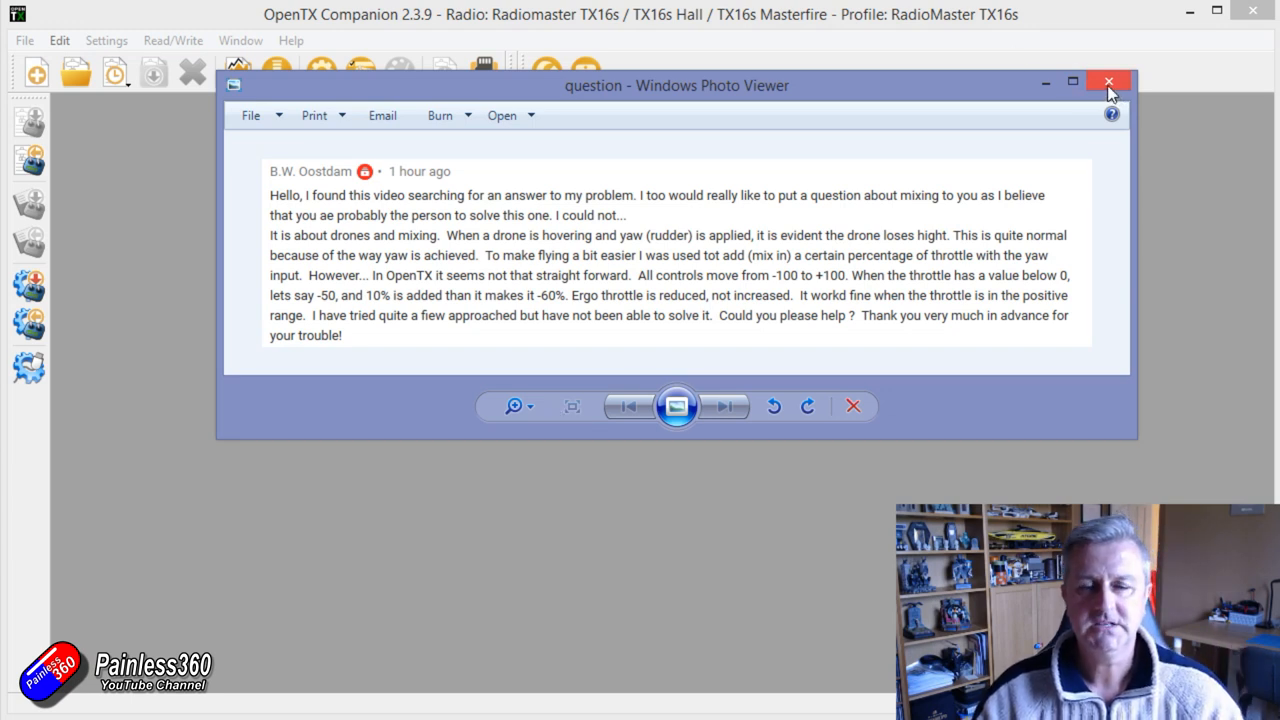
pyautogui.moveTo(1108, 82)
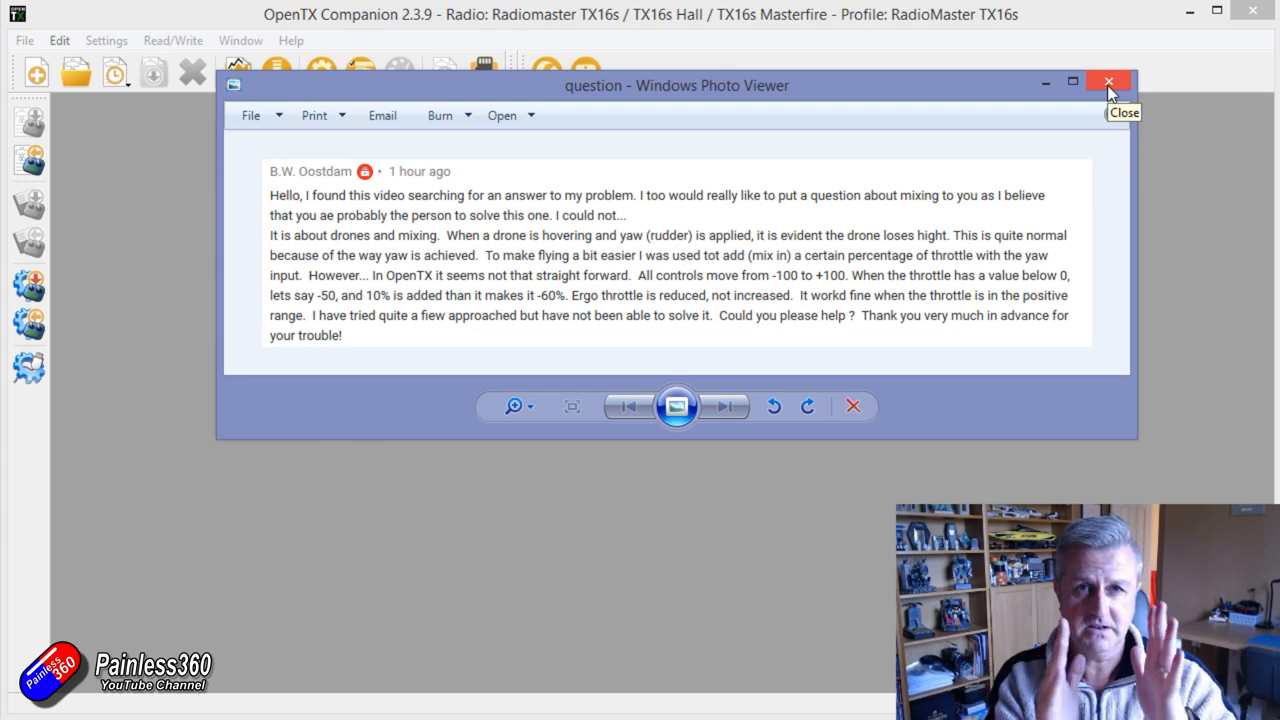
pyautogui.moveTo(1108, 85)
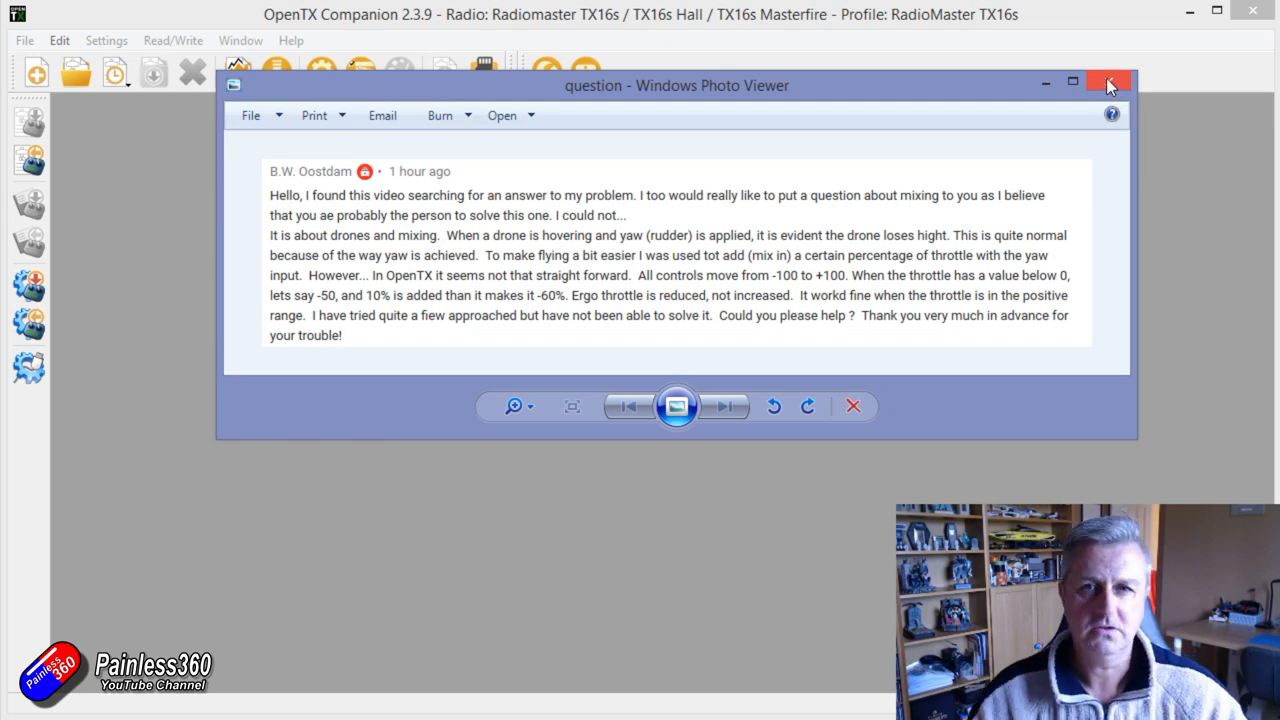
# Step: Close Photo Viewer and create a new models document with one new model, skipping the wizard
pyautogui.click(1108, 84)
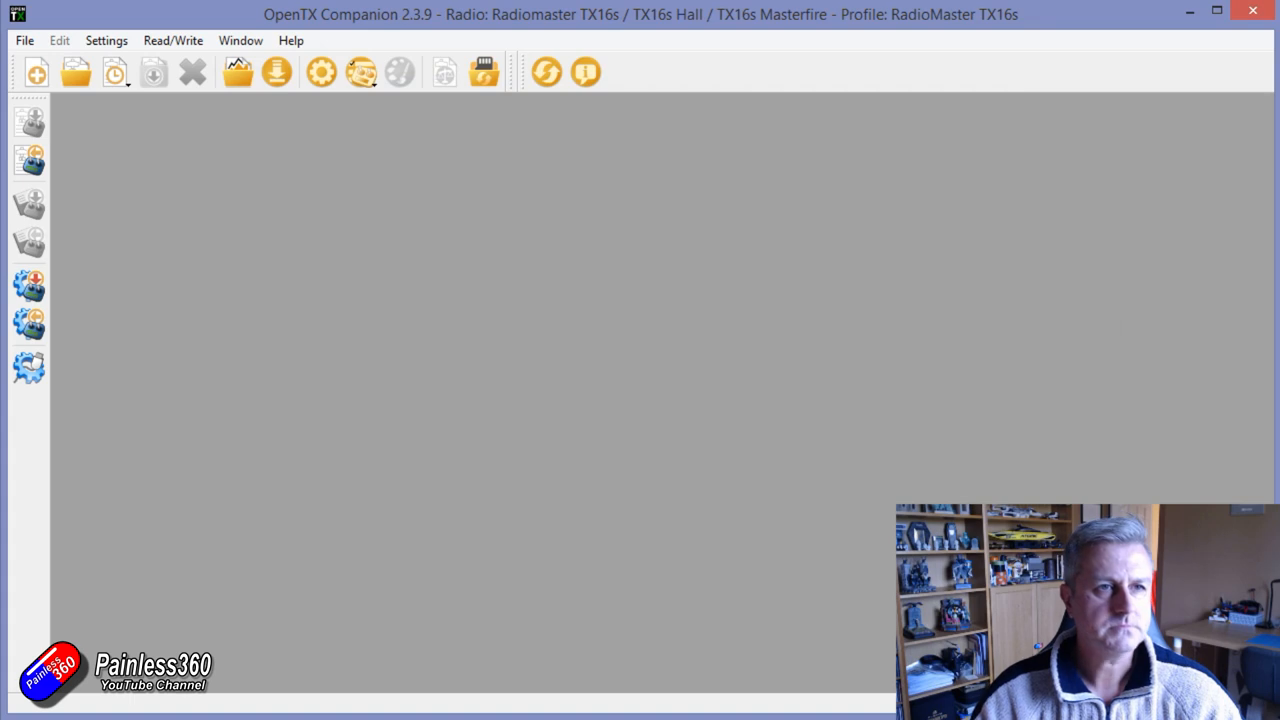
pyautogui.click(24, 40)
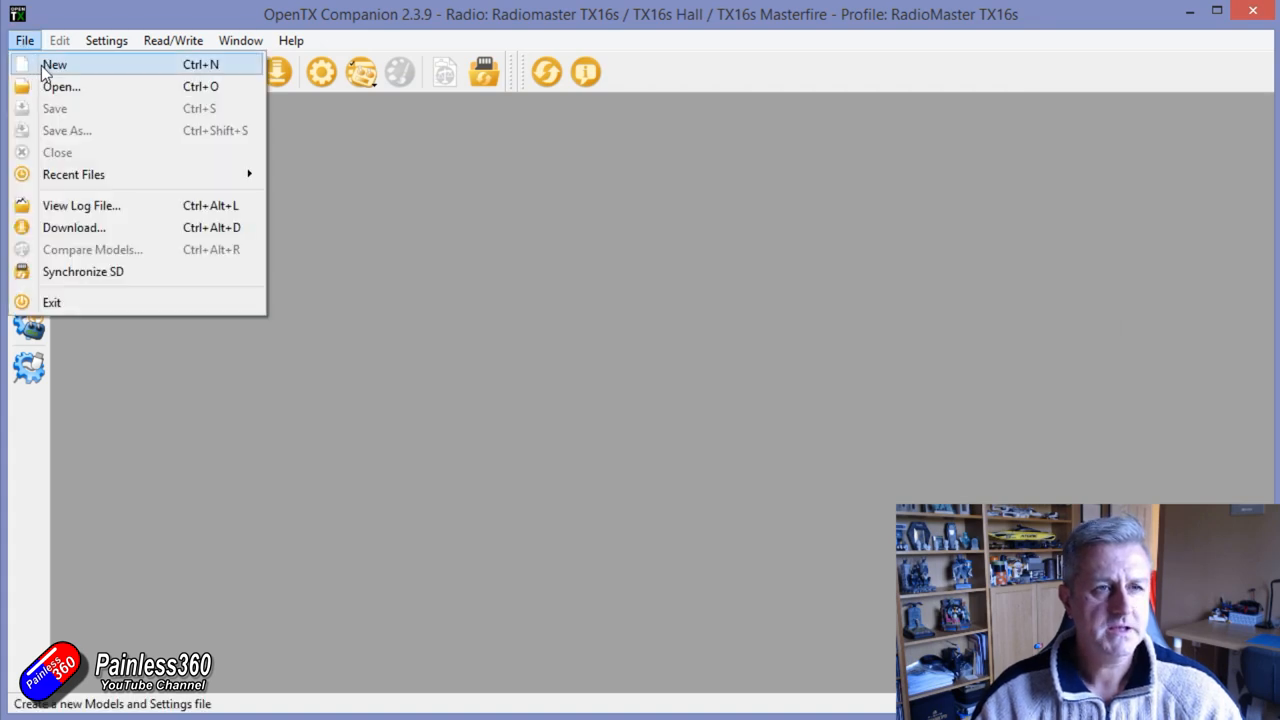
pyautogui.click(54, 64)
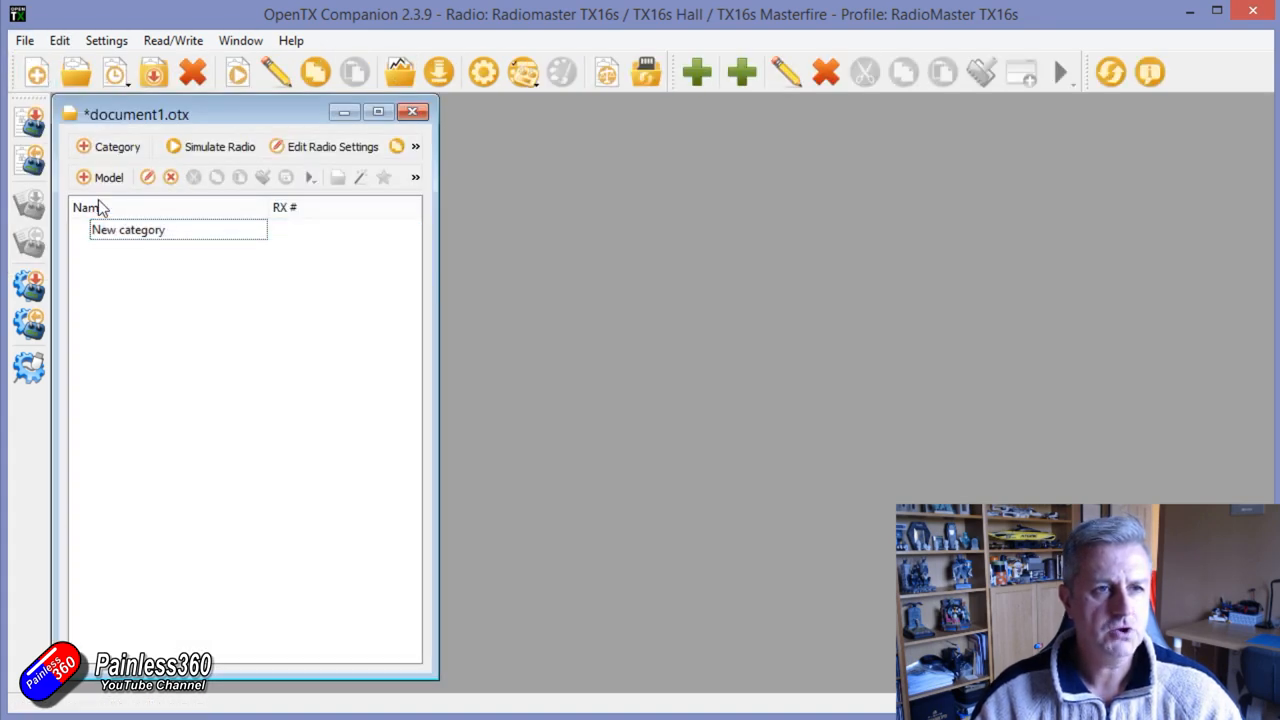
pyautogui.click(83, 177)
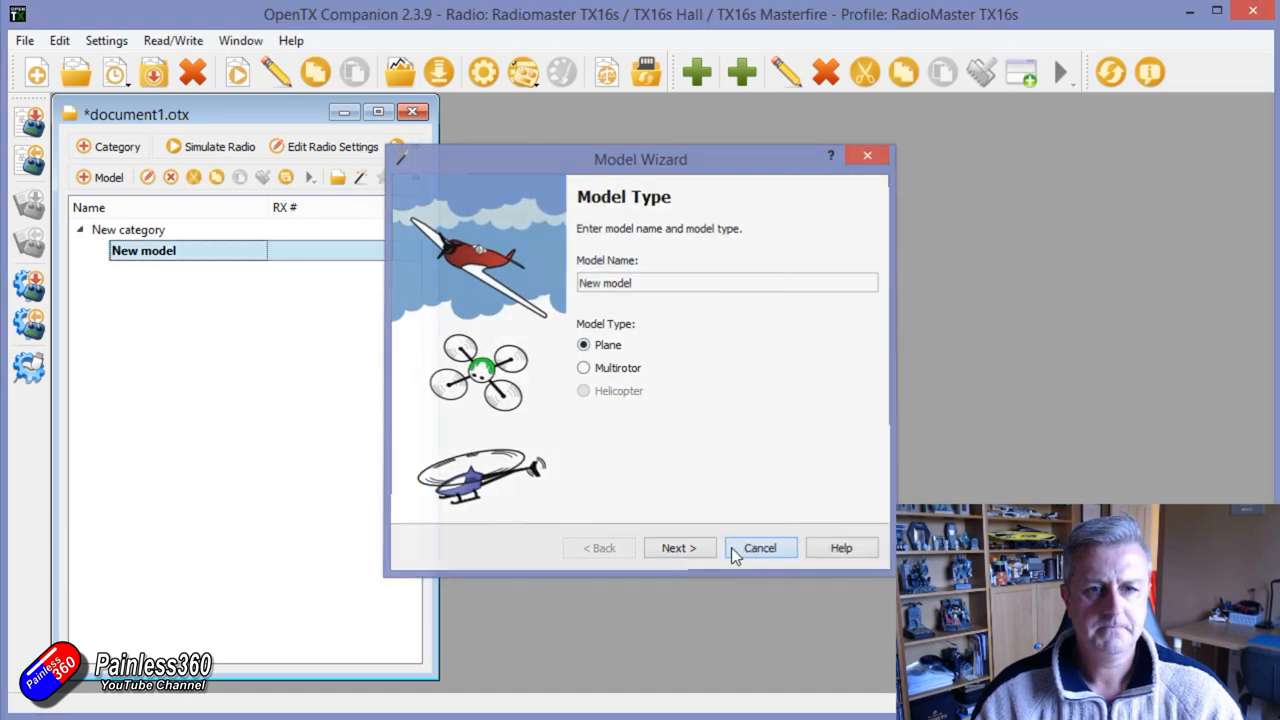
pyautogui.click(759, 547)
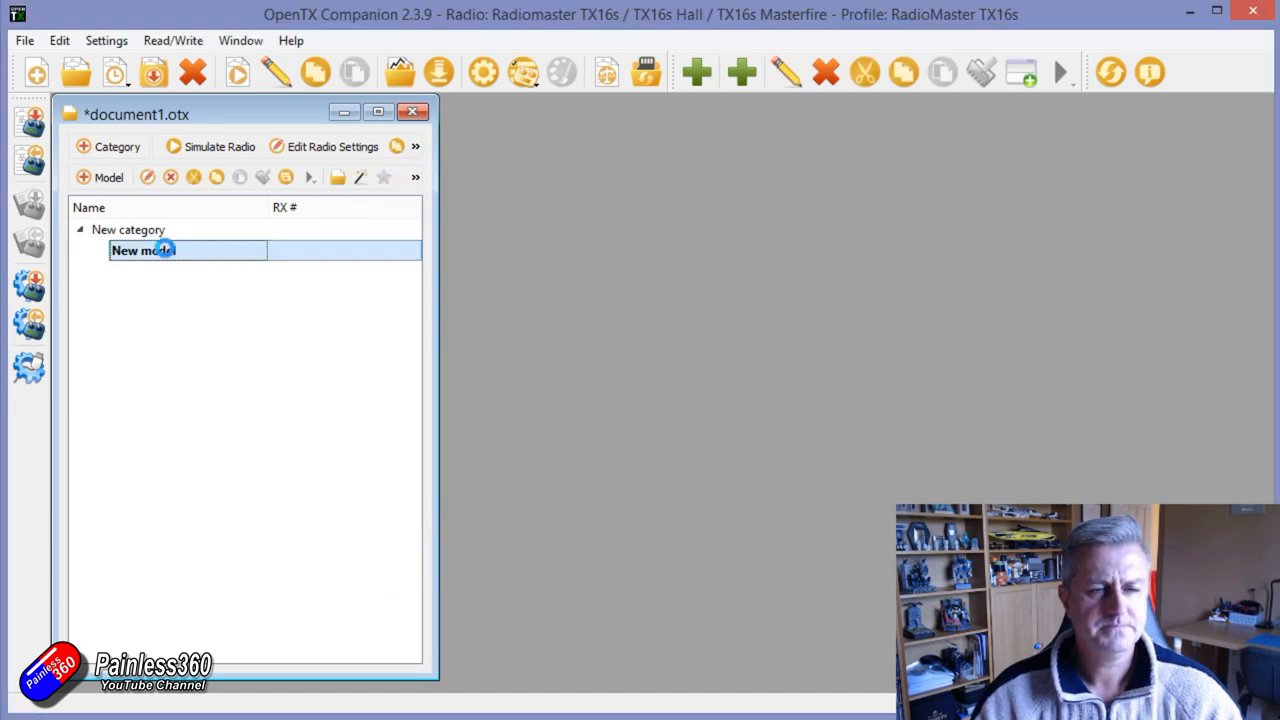
# Step: Open New model for editing and try the left stick in the simulator
pyautogui.doubleClick(142, 250)
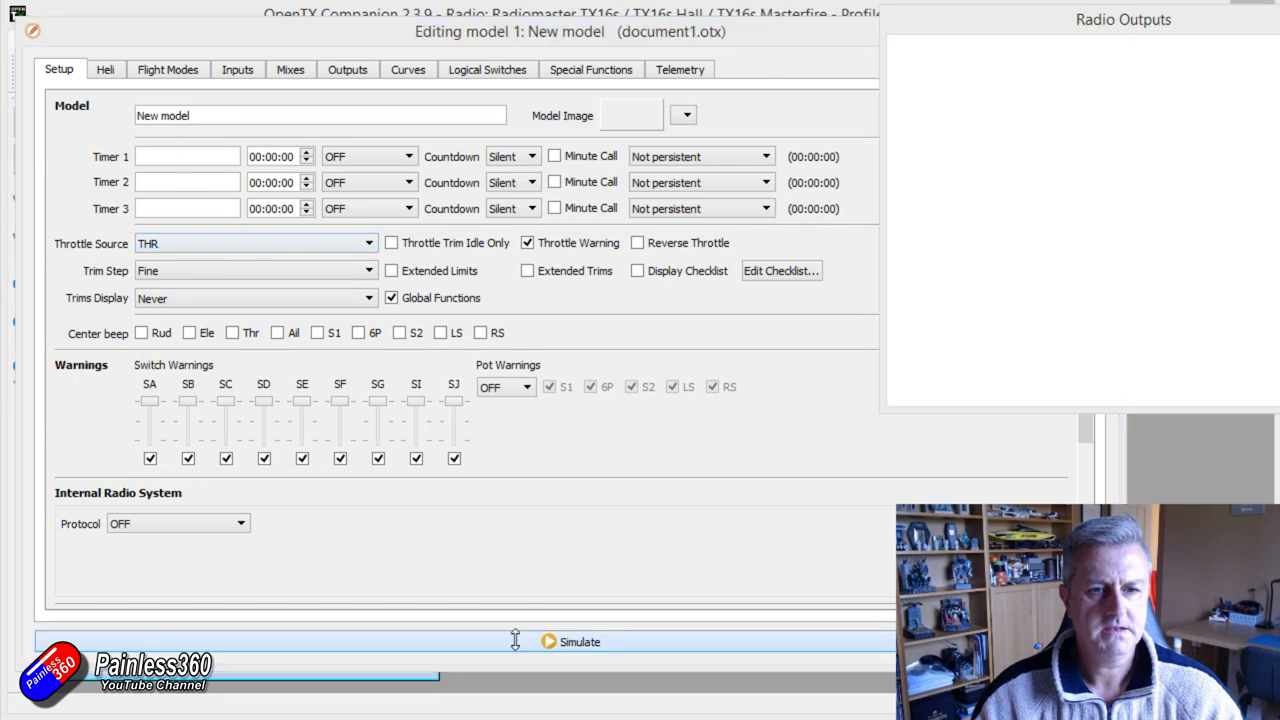
pyautogui.click(579, 641)
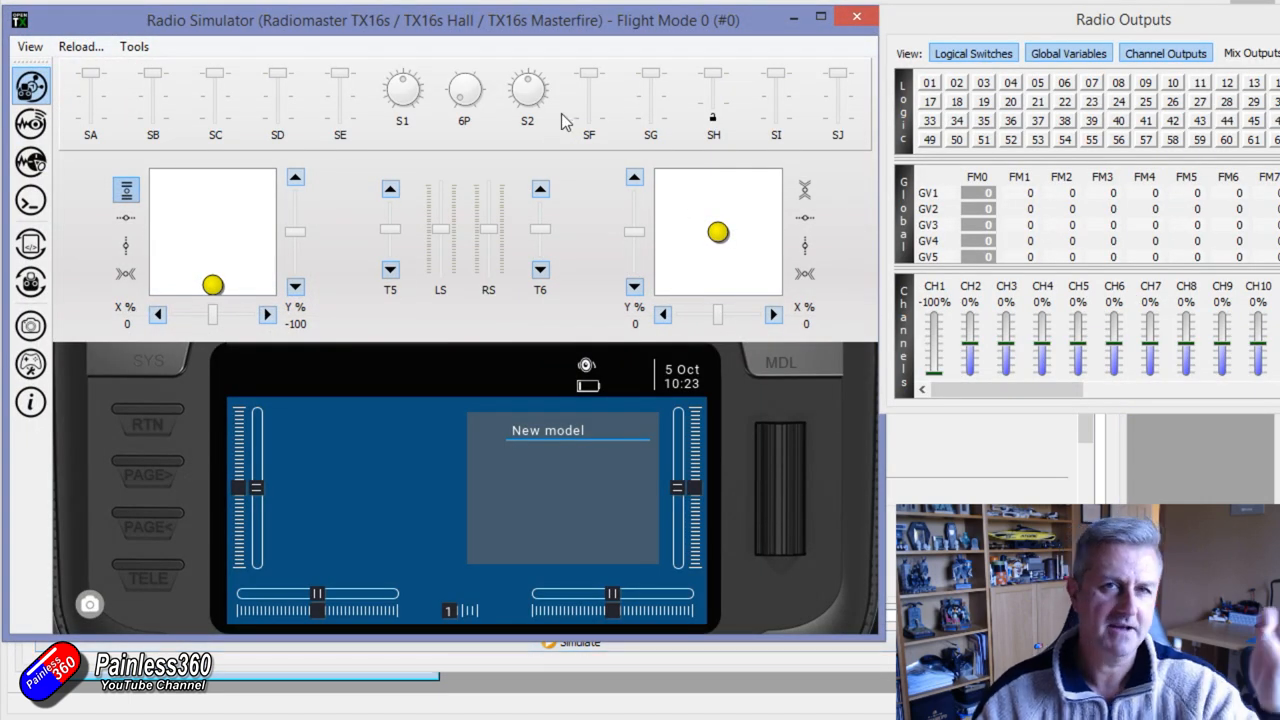
pyautogui.moveTo(213, 290)
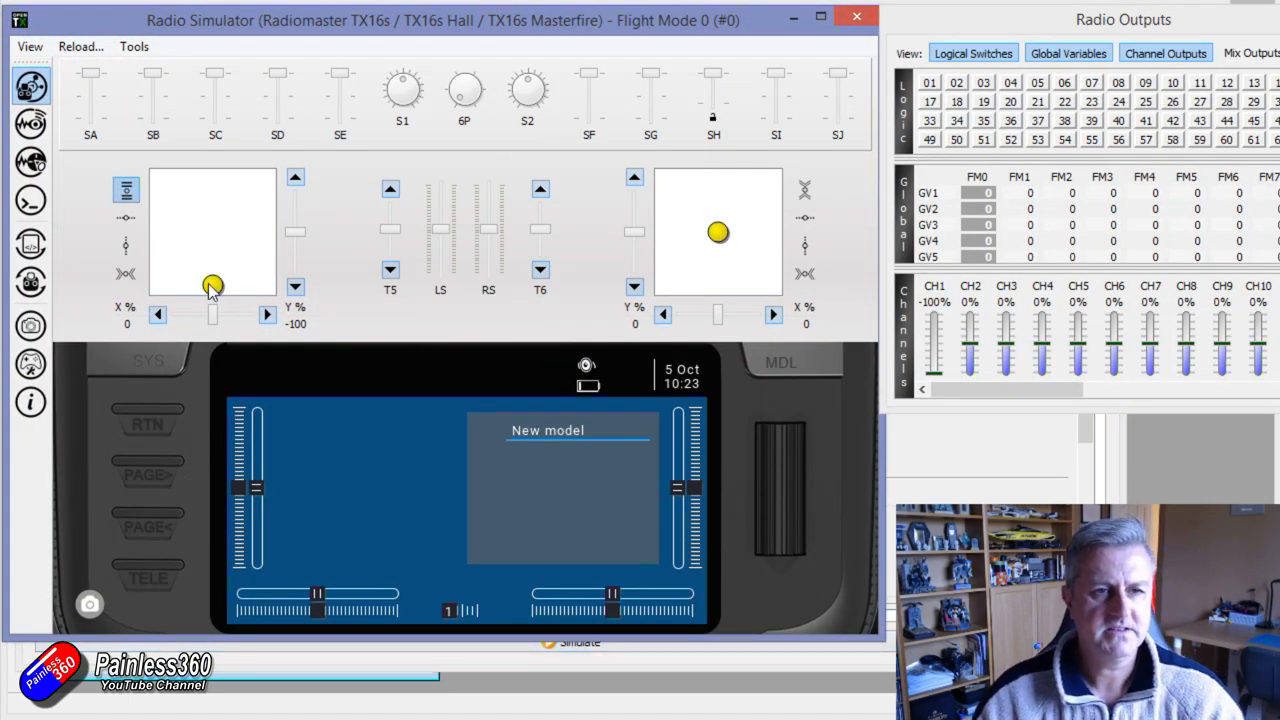
pyautogui.moveTo(213, 287); pyautogui.dragTo(213, 205)
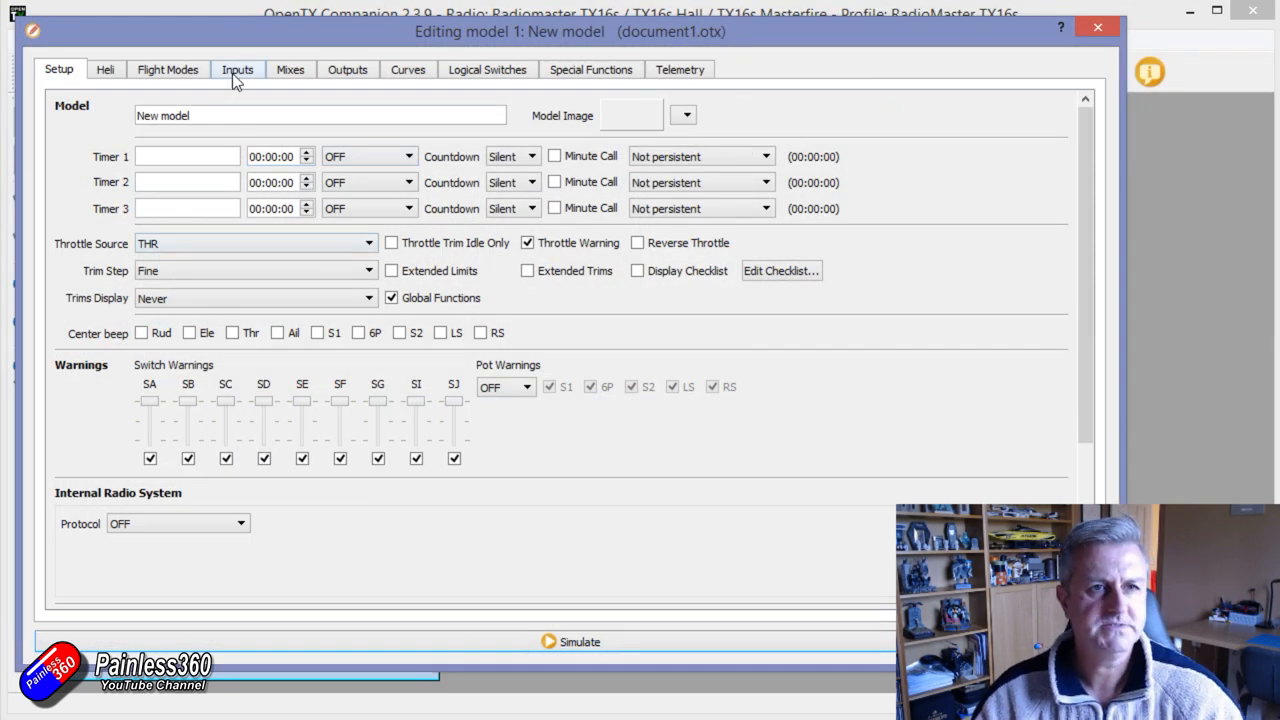
# Step: Copy the CH4 rudder mix on the Mixes tab
pyautogui.click(290, 69)
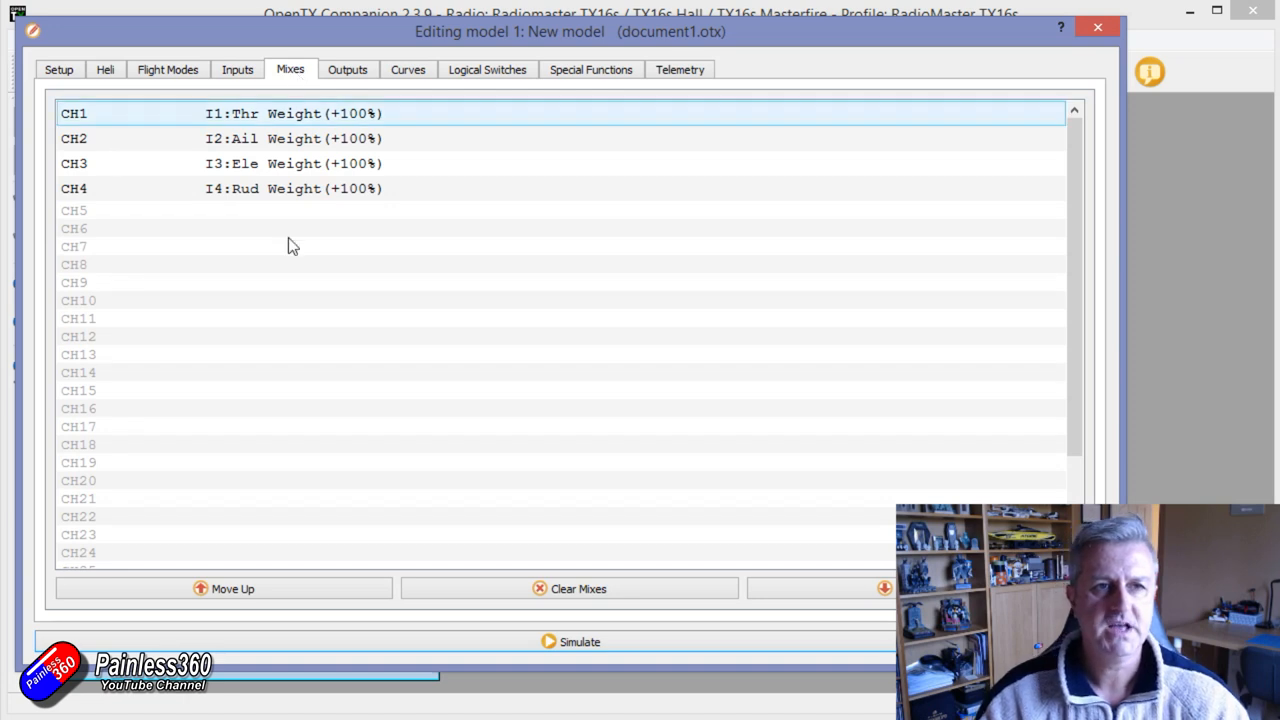
pyautogui.click(303, 188)
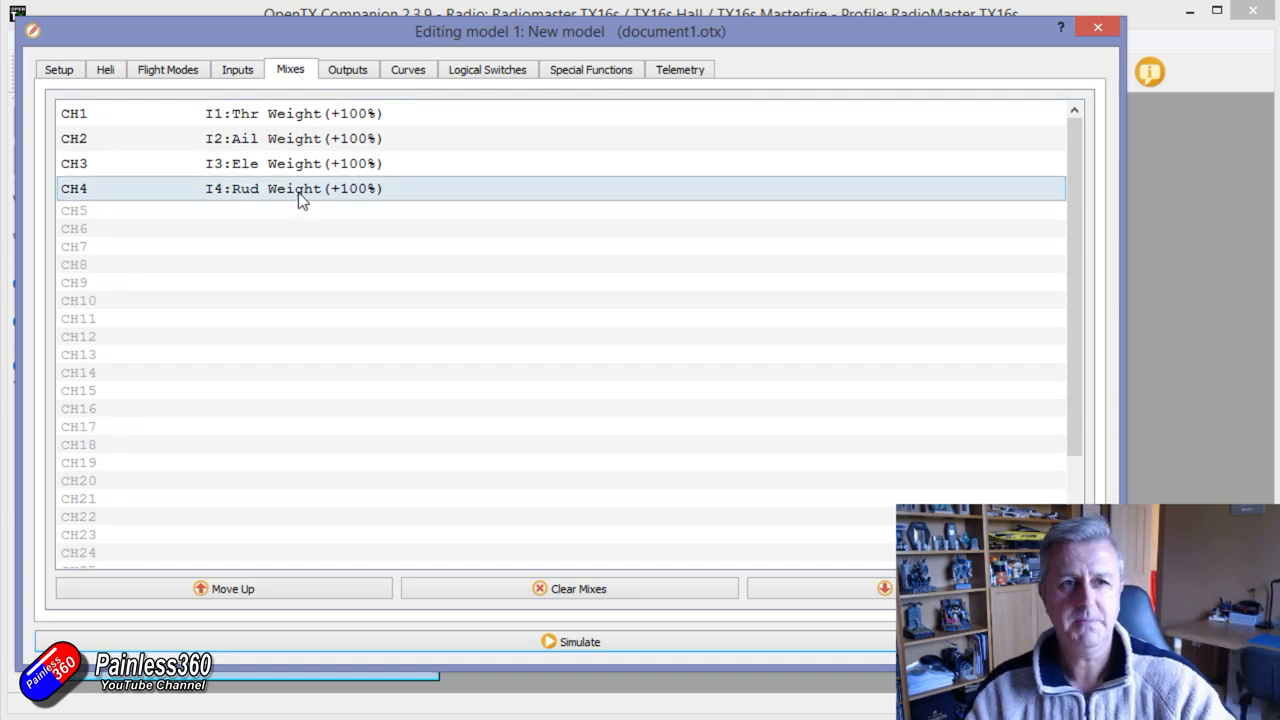
pyautogui.rightClick(303, 188)
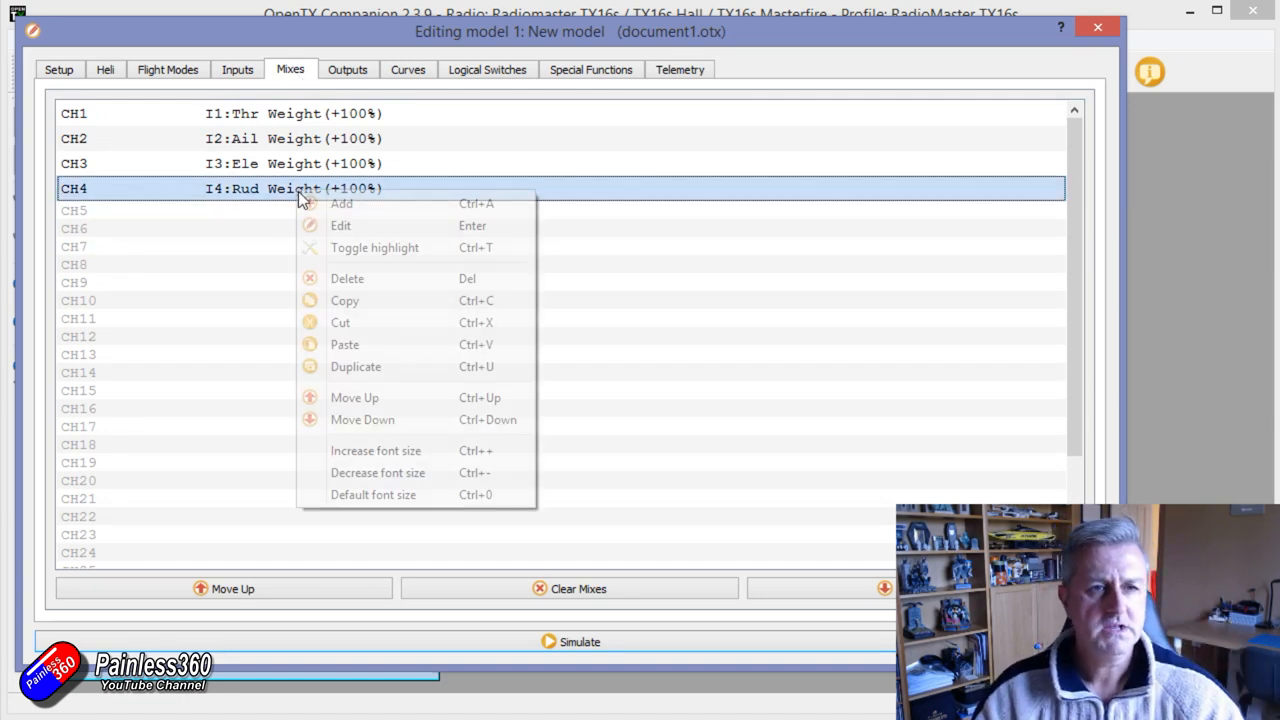
pyautogui.moveTo(344, 300)
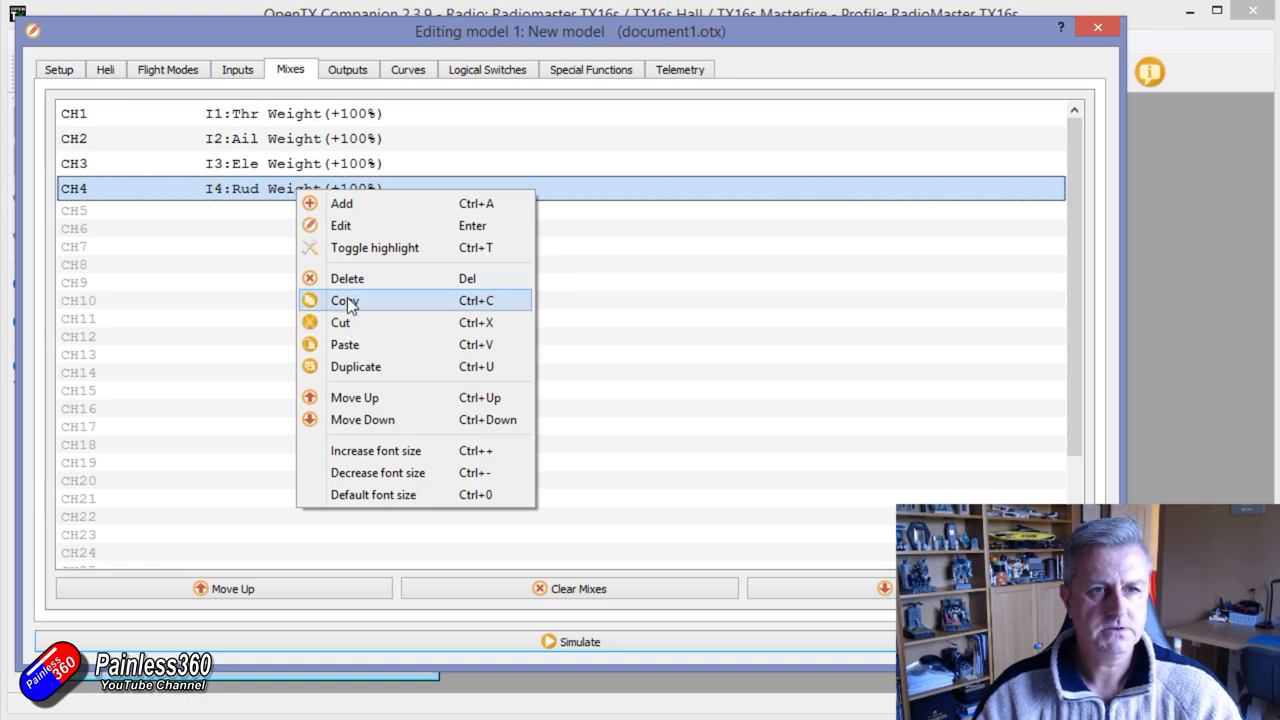
pyautogui.click(73, 113)
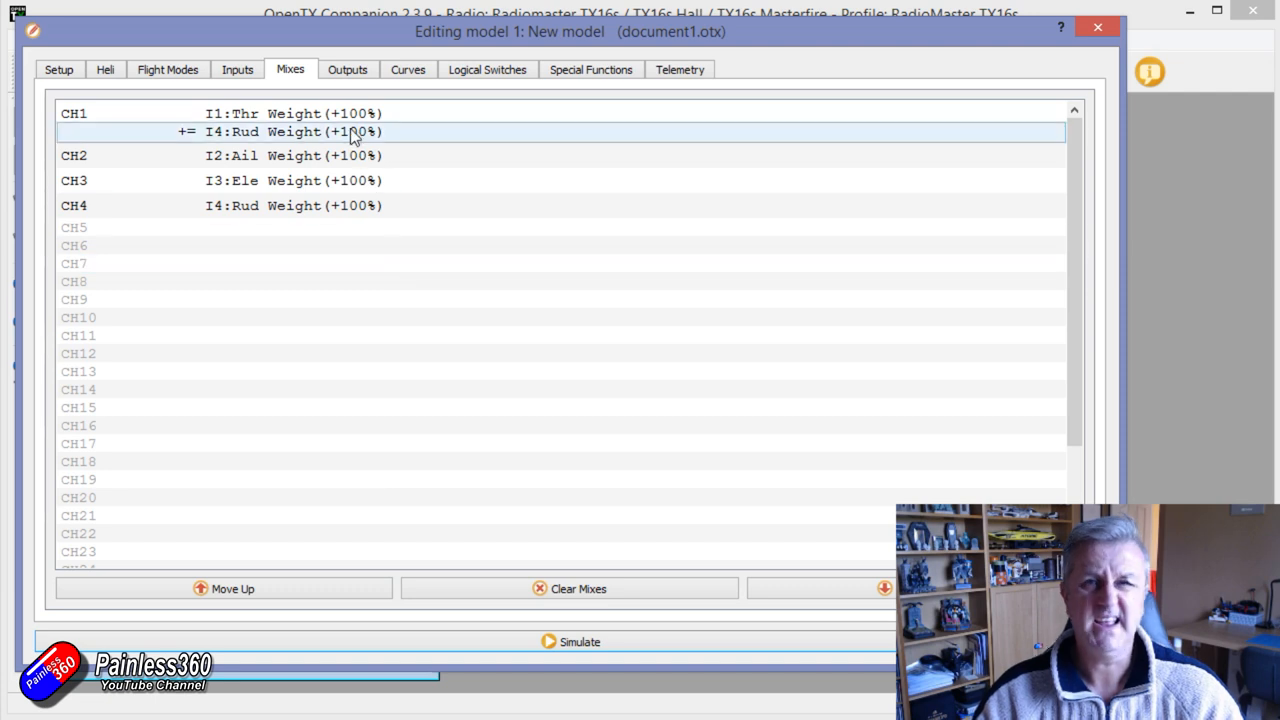
# Step: Set the weight of the pasted CH1 rudder mix to 20
pyautogui.click(350, 131)
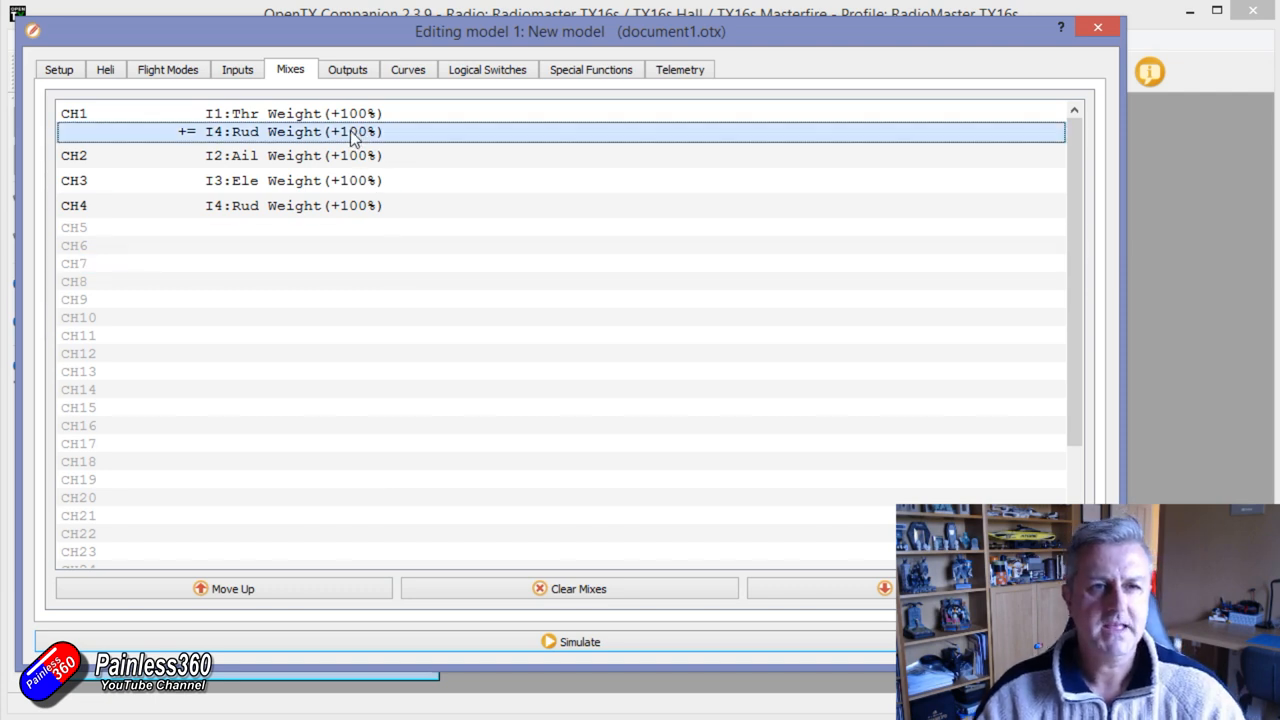
pyautogui.doubleClick(350, 131)
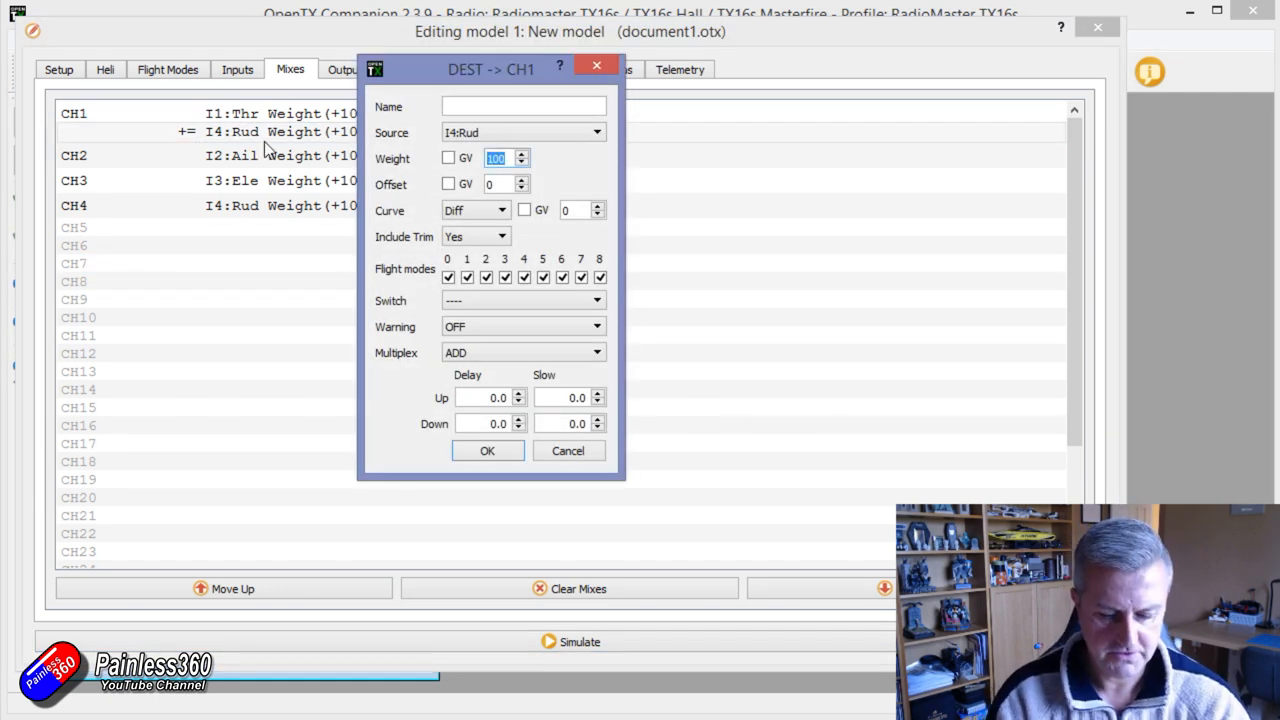
pyautogui.write('20')
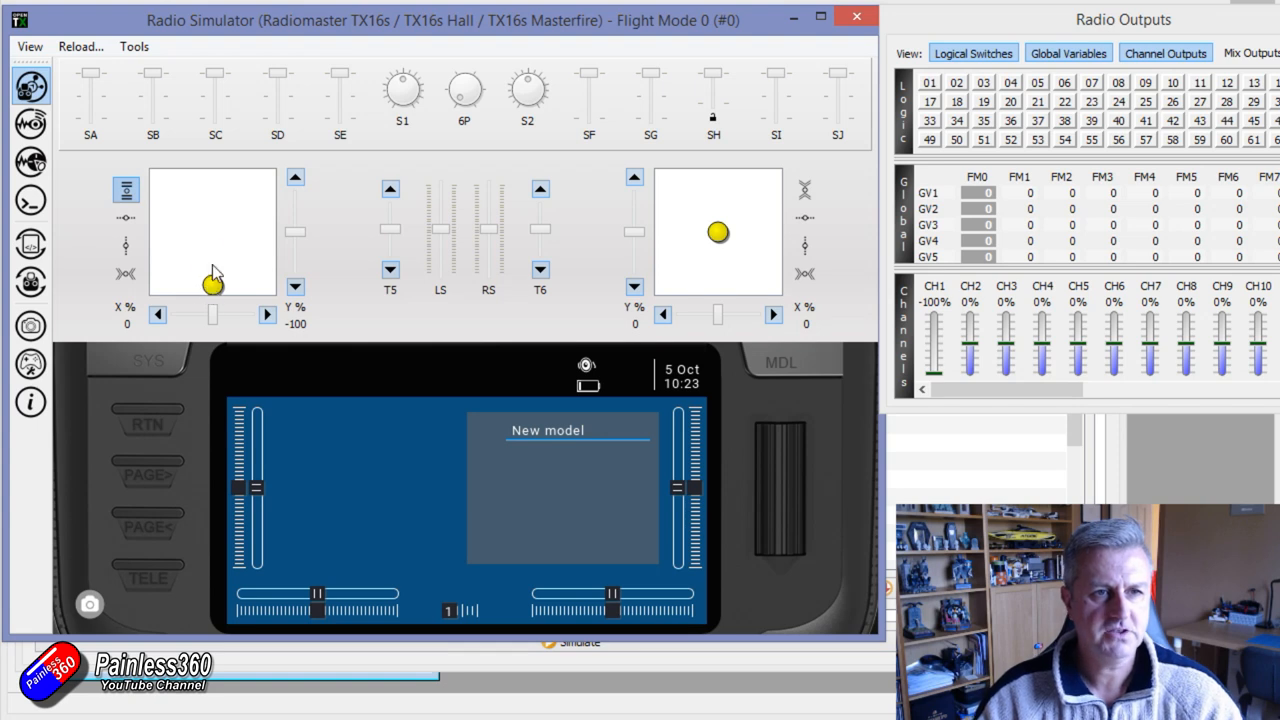
# Step: With throttle at mid-stick, swing the rudder left and right while watching CH1 shift
pyautogui.moveTo(213, 283); pyautogui.dragTo(215, 228)
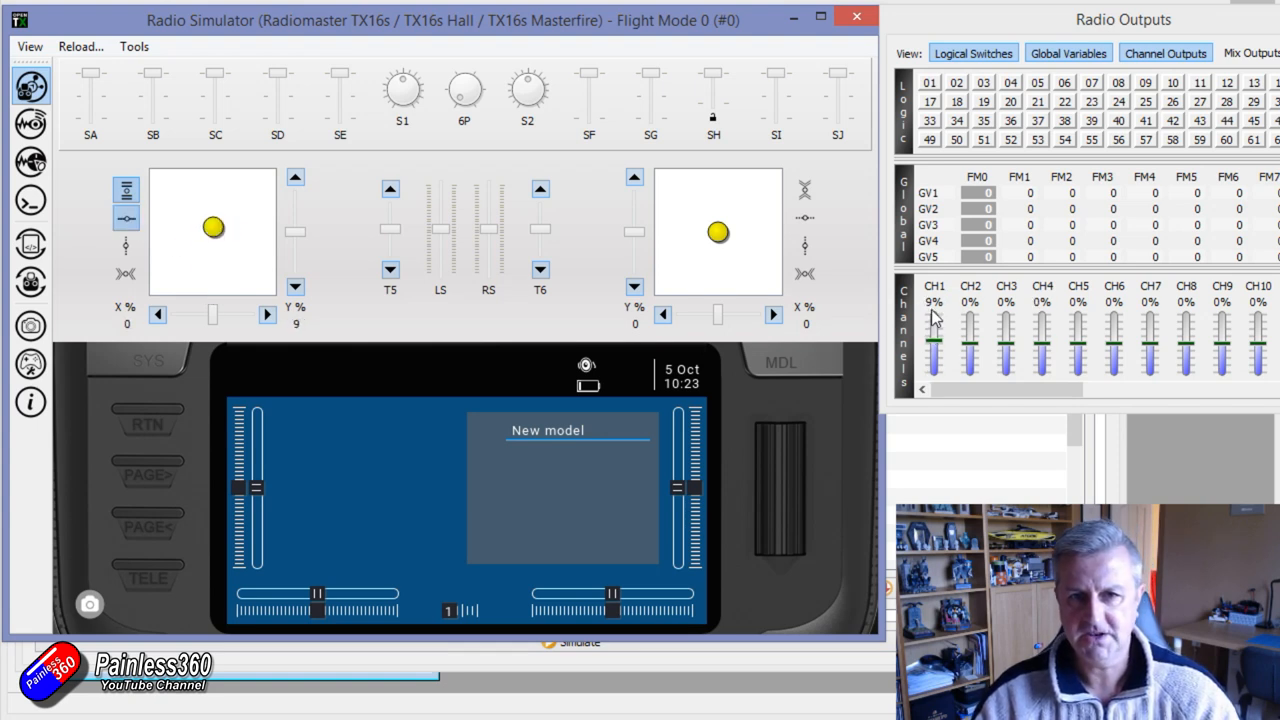
pyautogui.moveTo(213, 228); pyautogui.dragTo(178, 228)
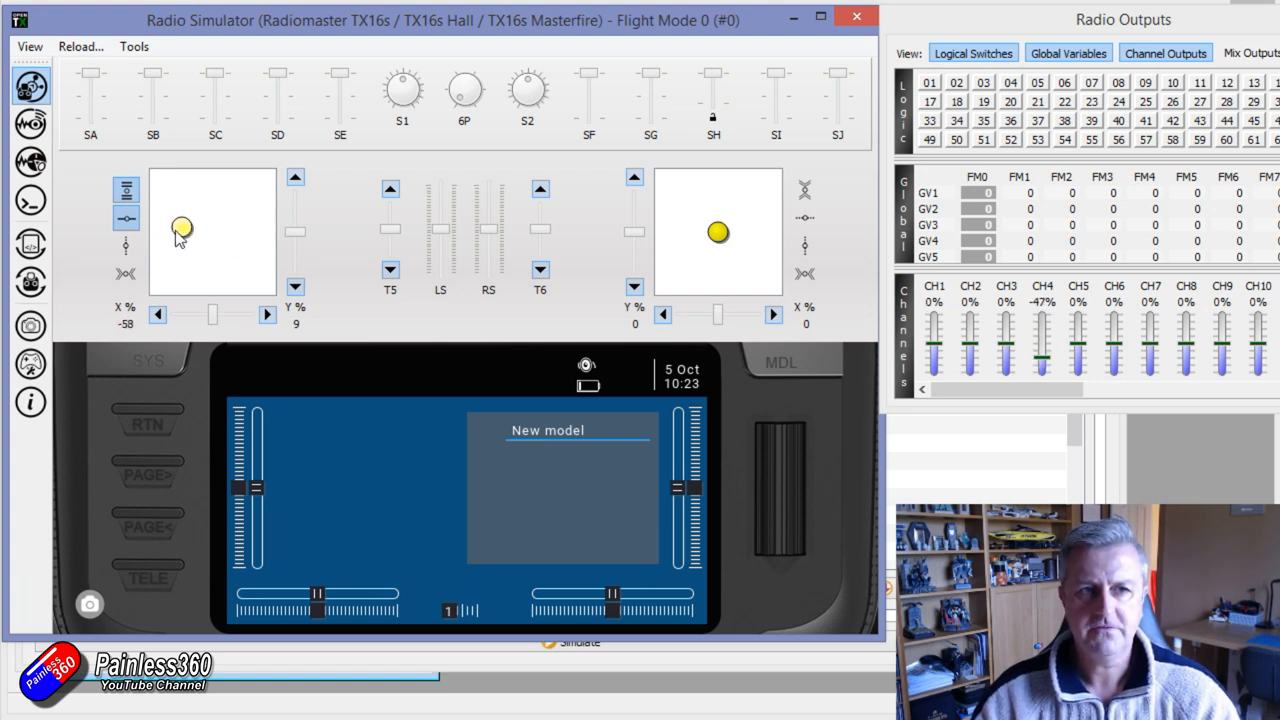
pyautogui.moveTo(183, 228); pyautogui.dragTo(167, 228)
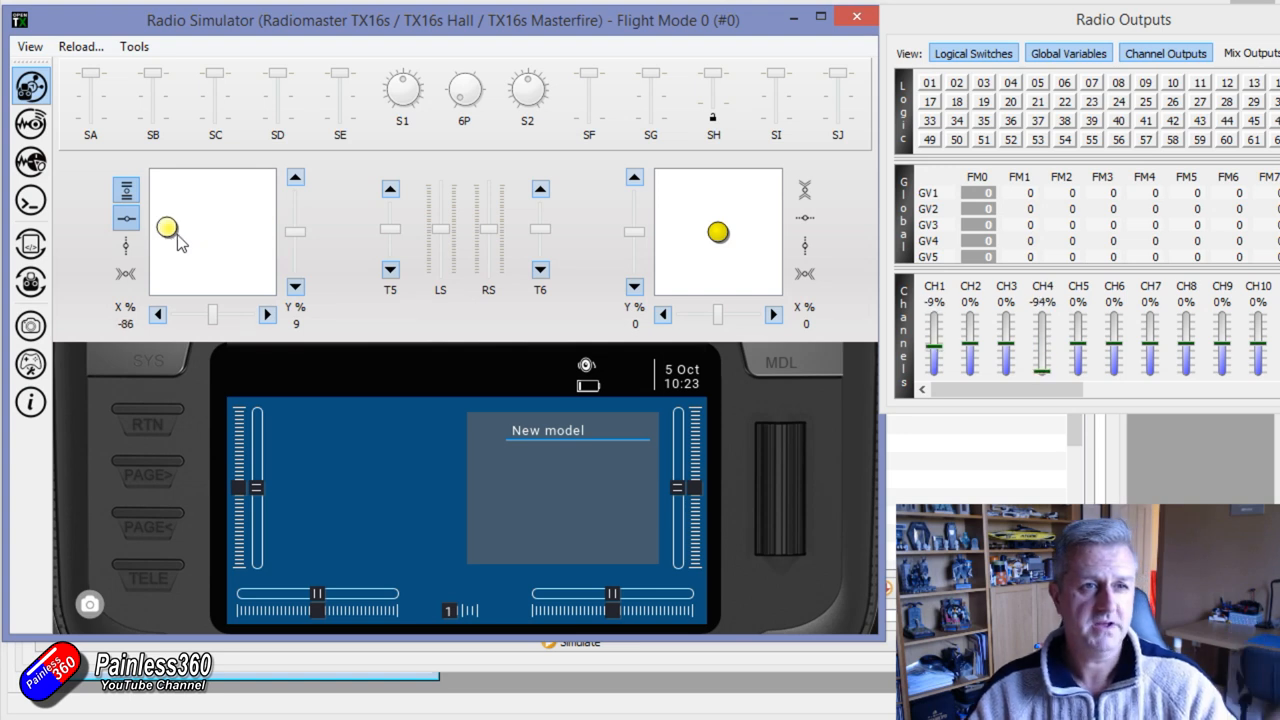
pyautogui.moveTo(167, 228); pyautogui.dragTo(249, 228)
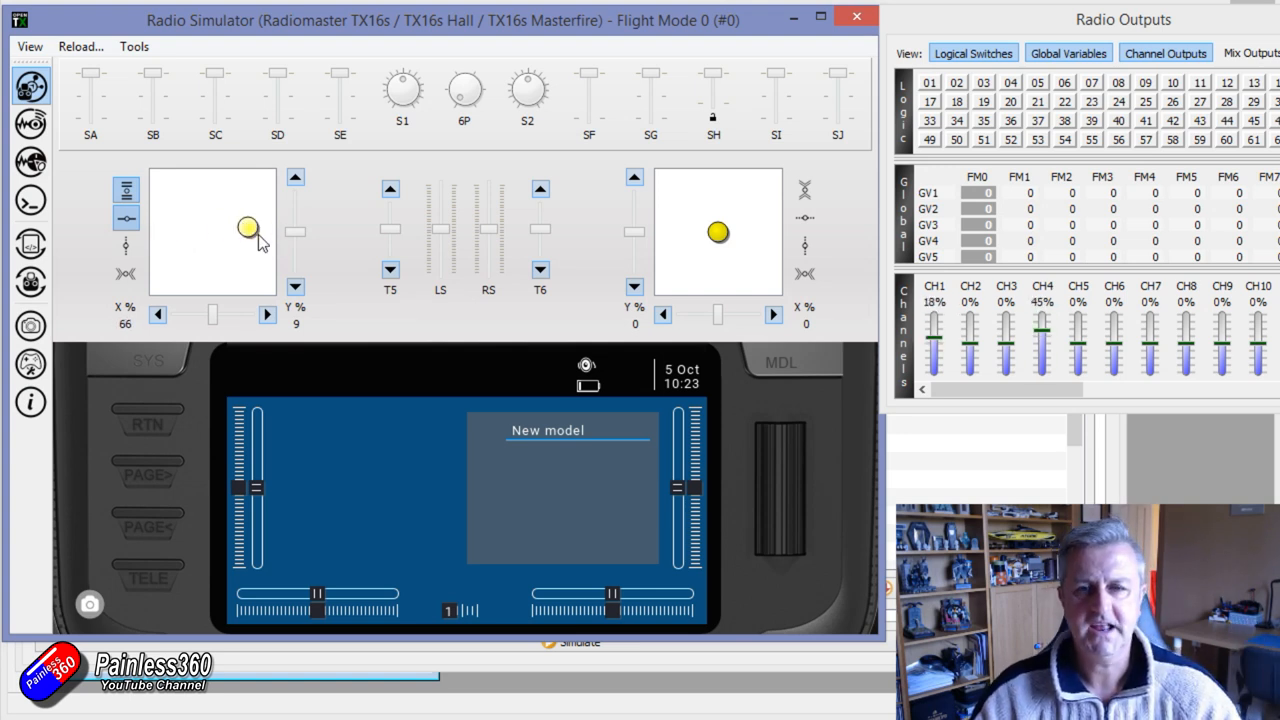
pyautogui.moveTo(249, 228); pyautogui.dragTo(191, 228)
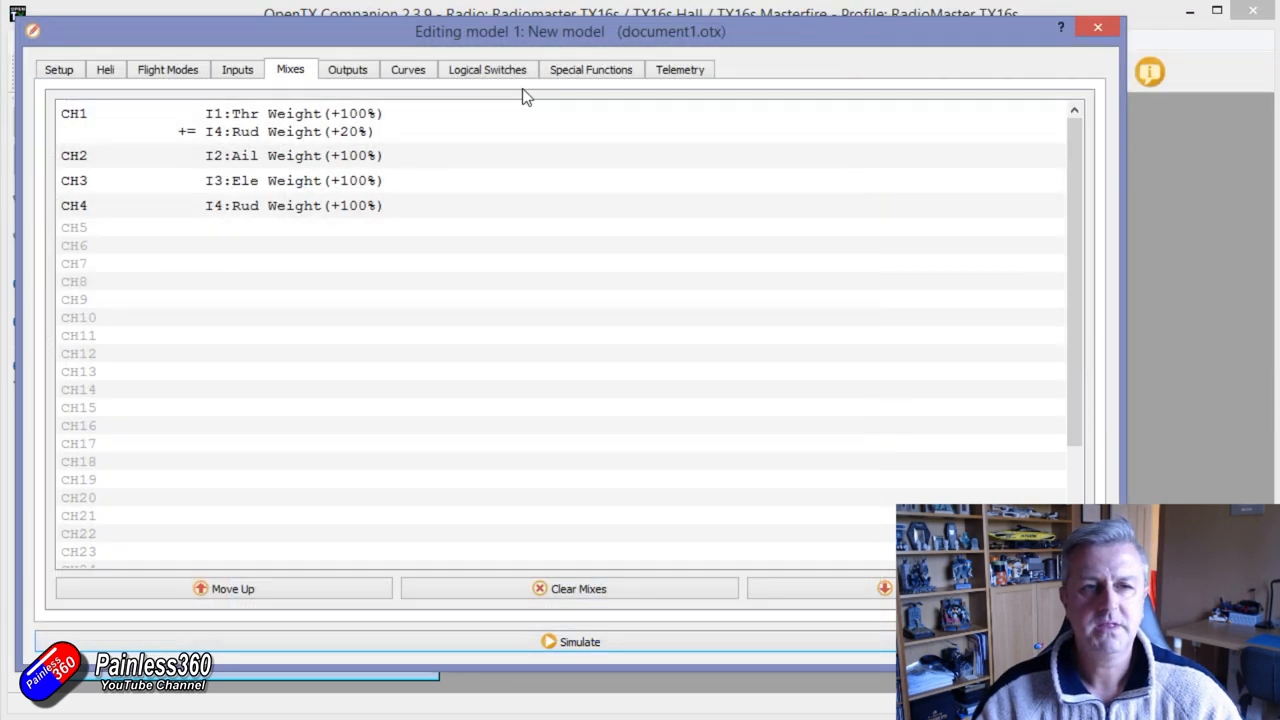
# Step: Name custom curve 1 R2T on the Curves tab
pyautogui.click(407, 69)
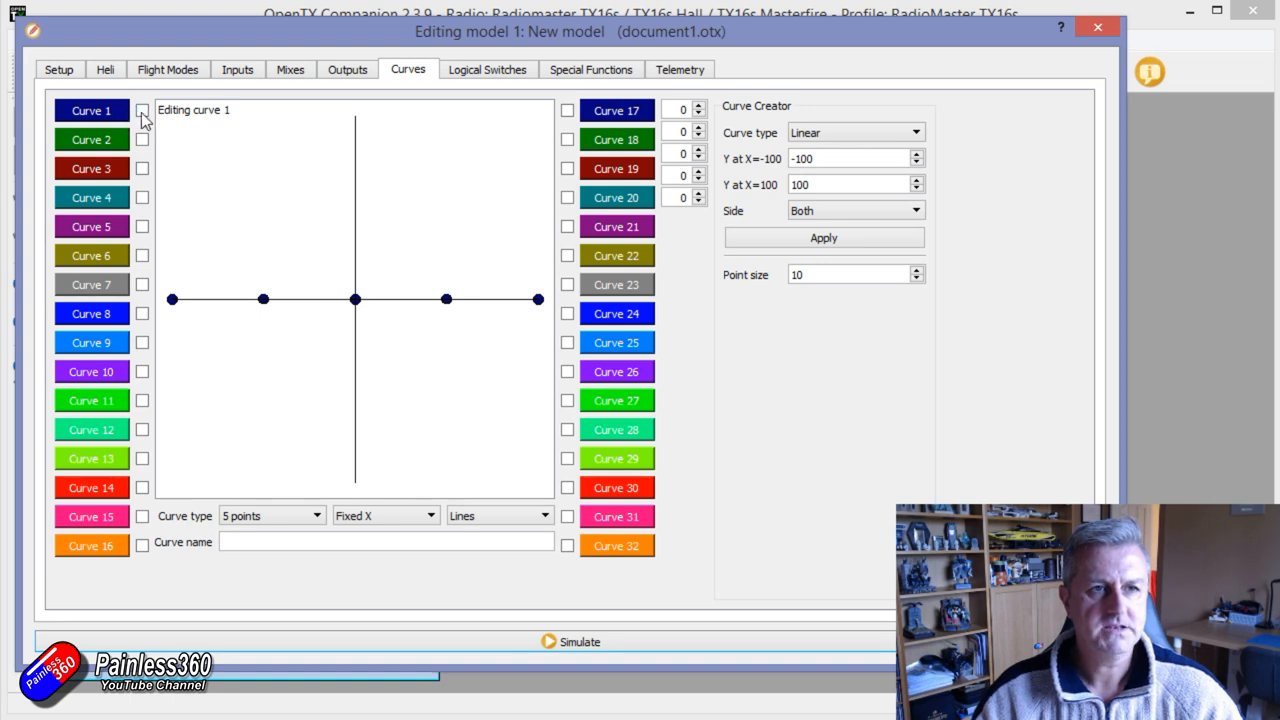
pyautogui.moveTo(192, 450)
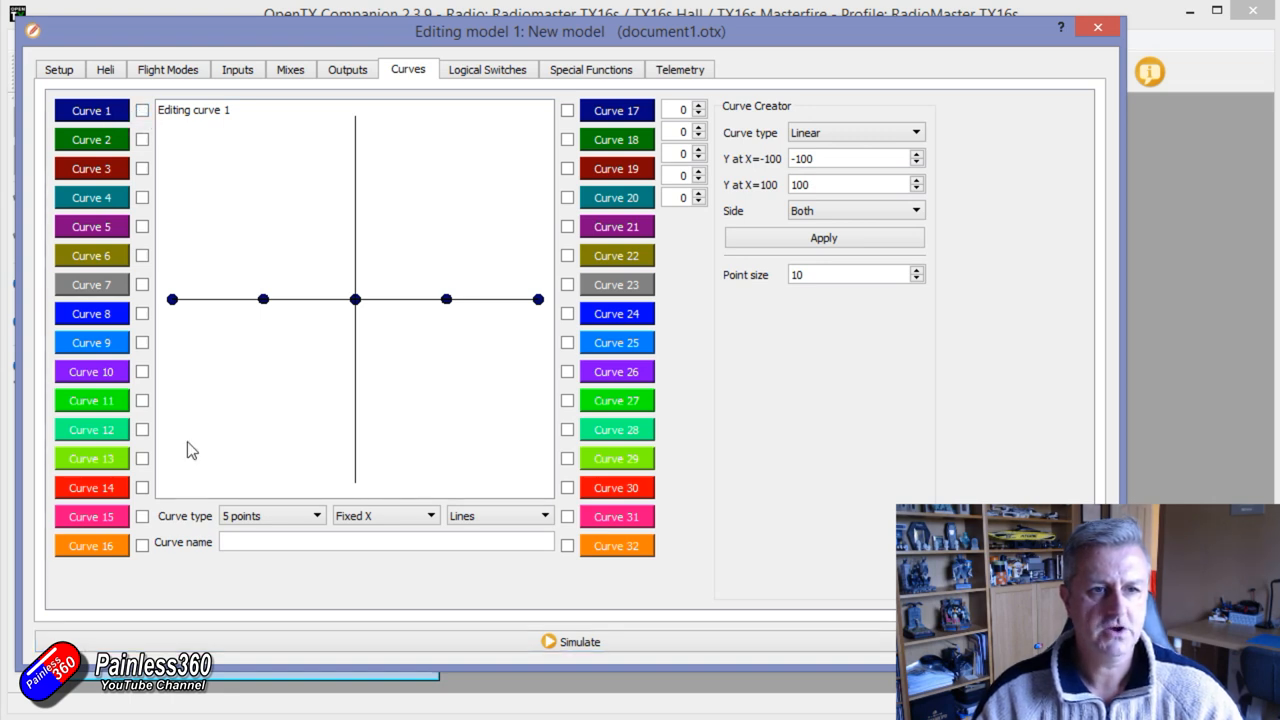
pyautogui.write('R')
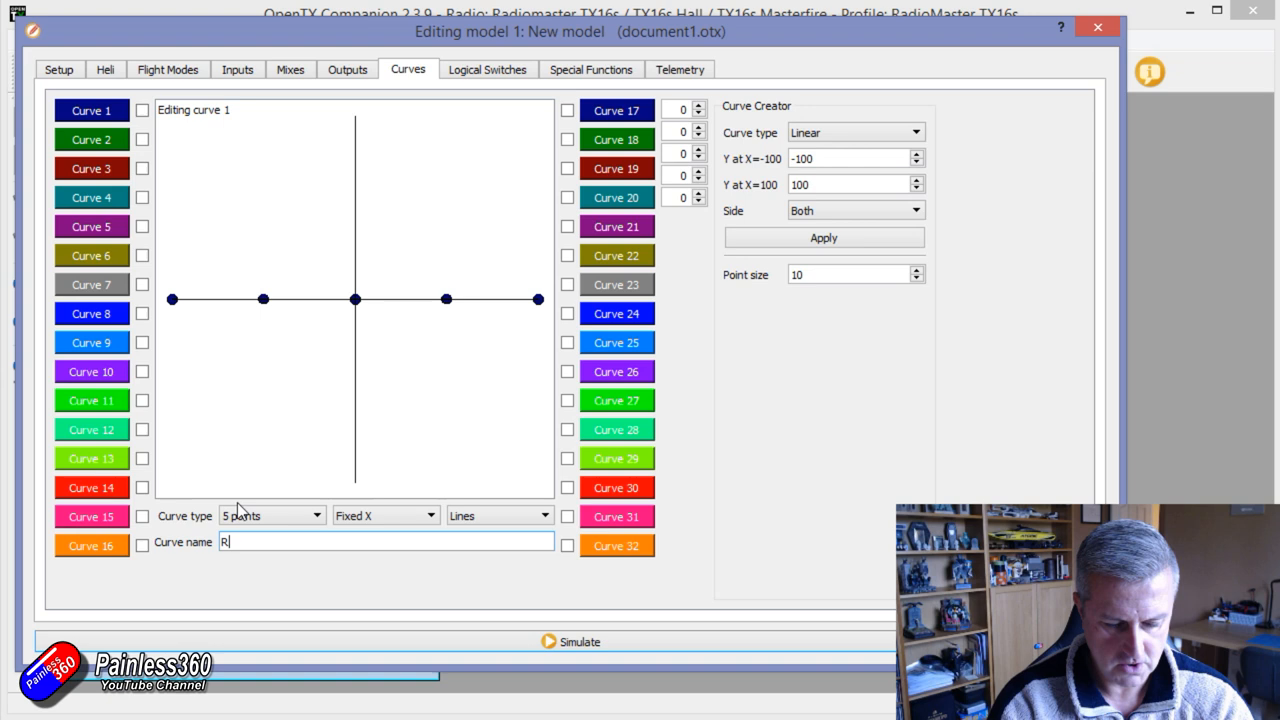
pyautogui.write('ZT')
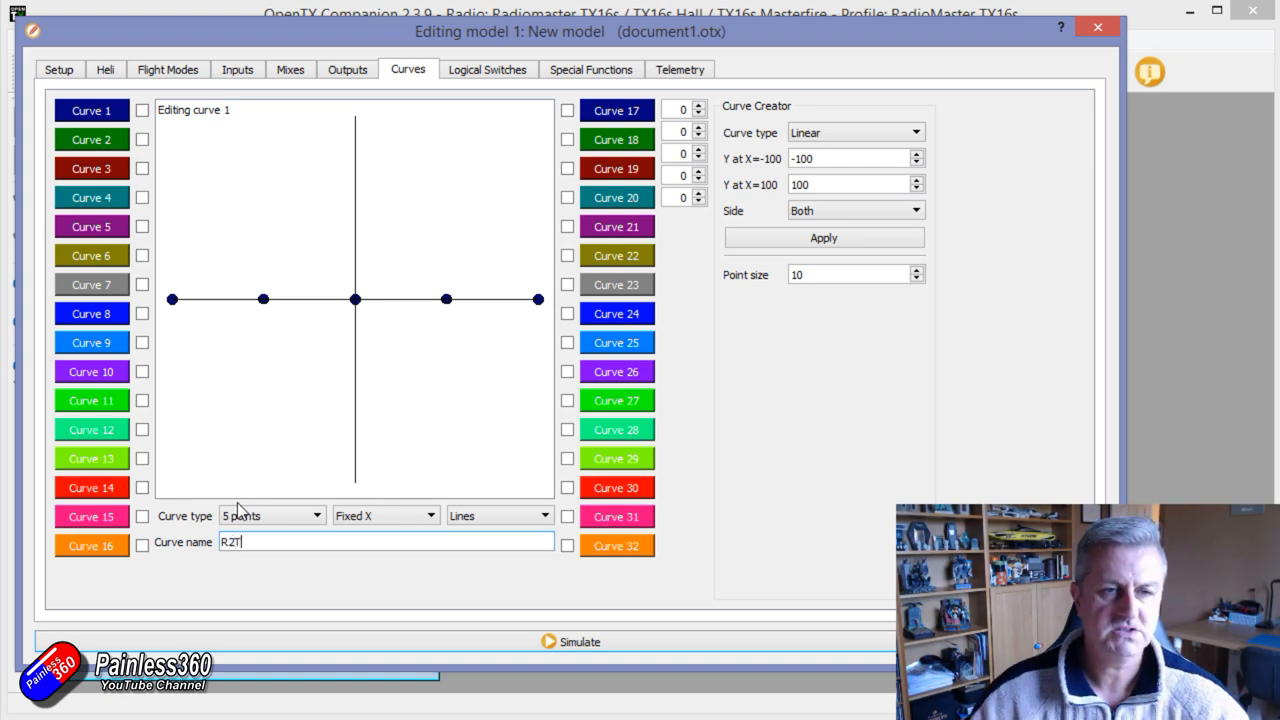
# Step: Shape the R2T curve into a V with points 50, 25, 0, 25, 50
pyautogui.moveTo(172, 298); pyautogui.dragTo(172, 187)
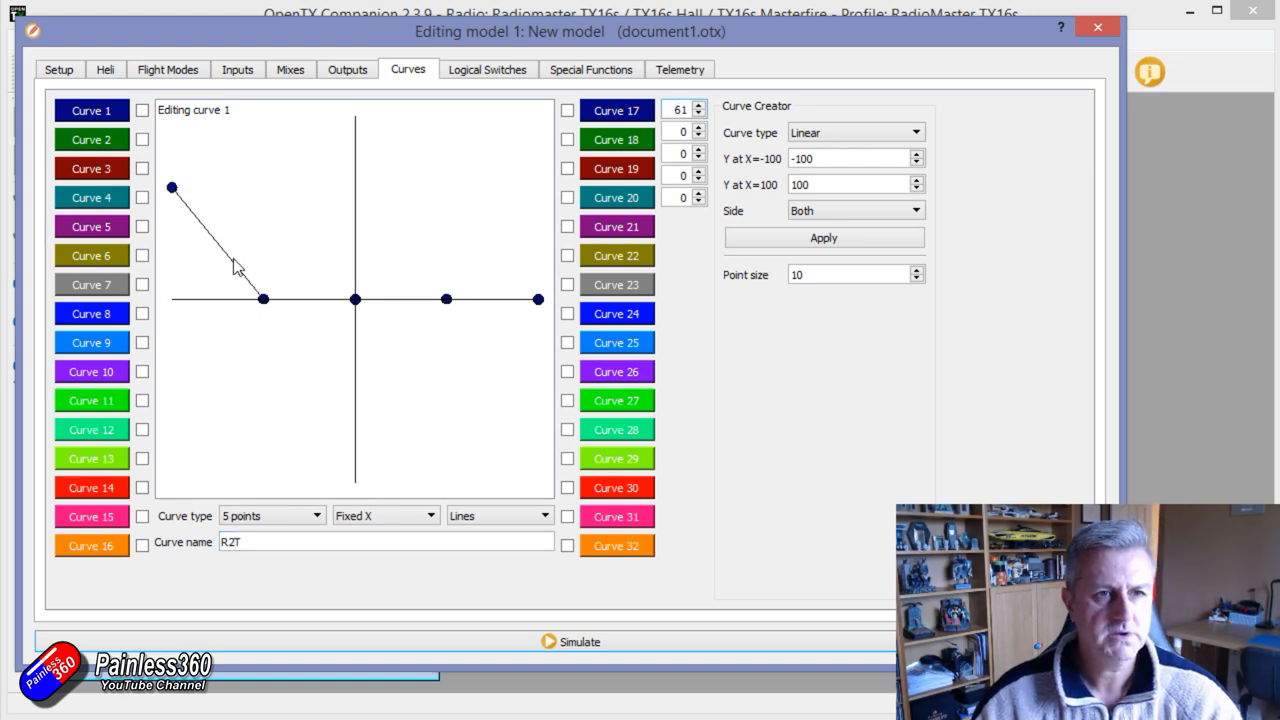
pyautogui.moveTo(263, 298); pyautogui.dragTo(265, 253)
pyautogui.write('50')
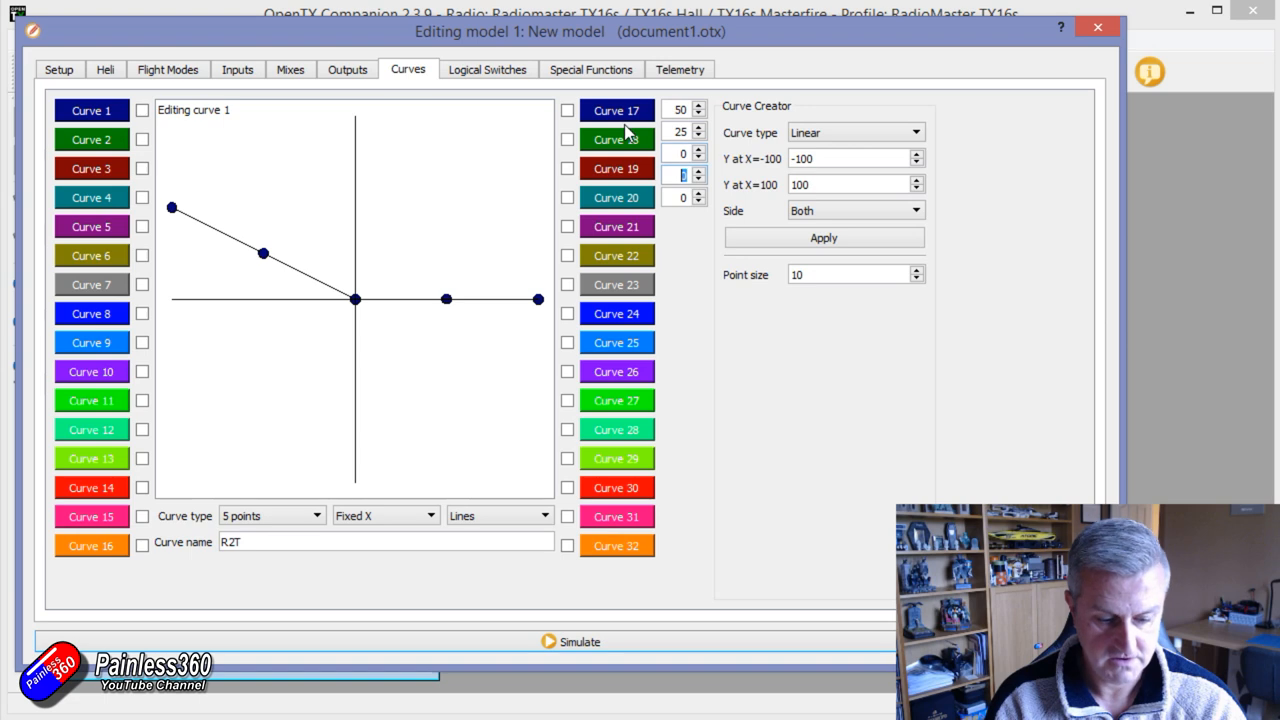
pyautogui.click(698, 170)
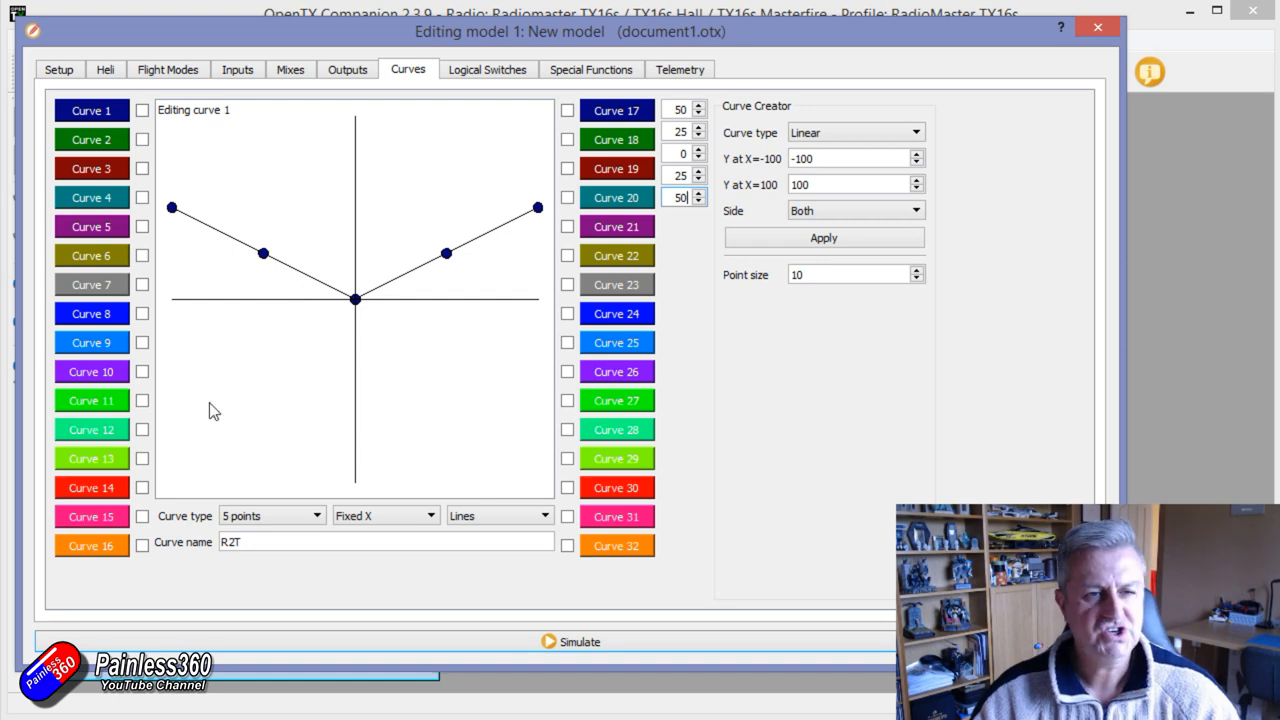
pyautogui.moveTo(448, 334)
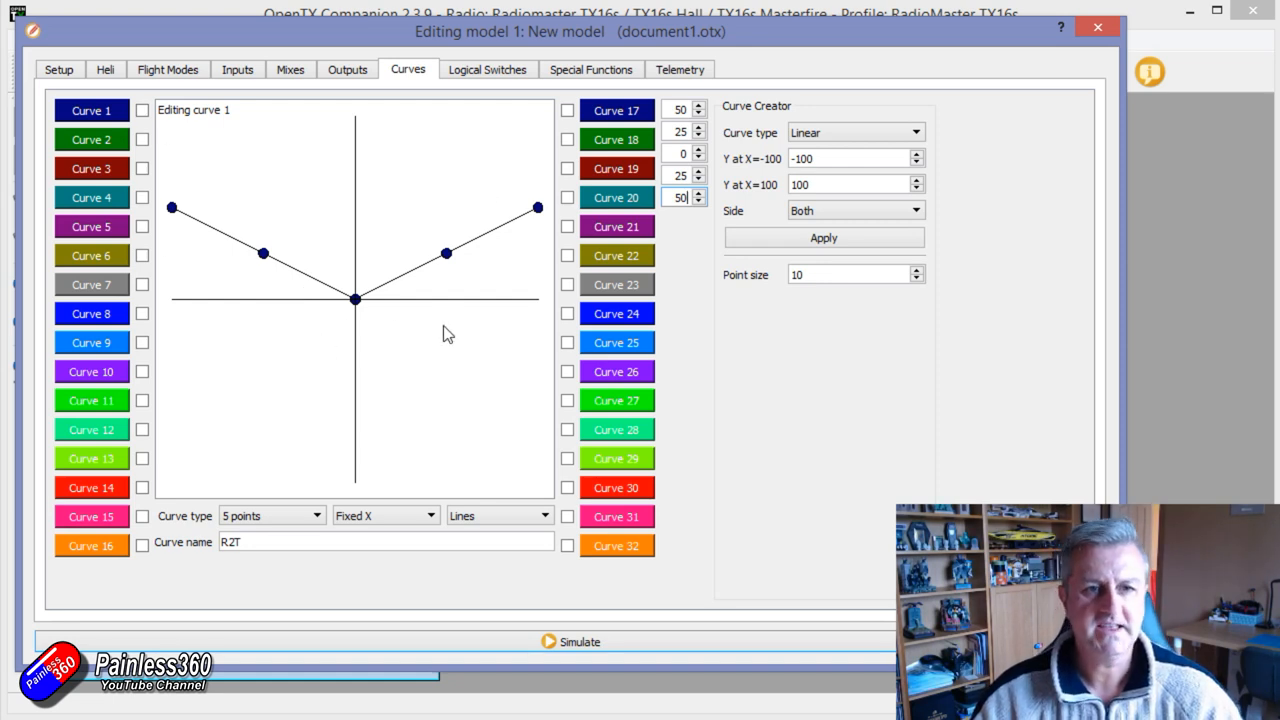
pyautogui.click(290, 69)
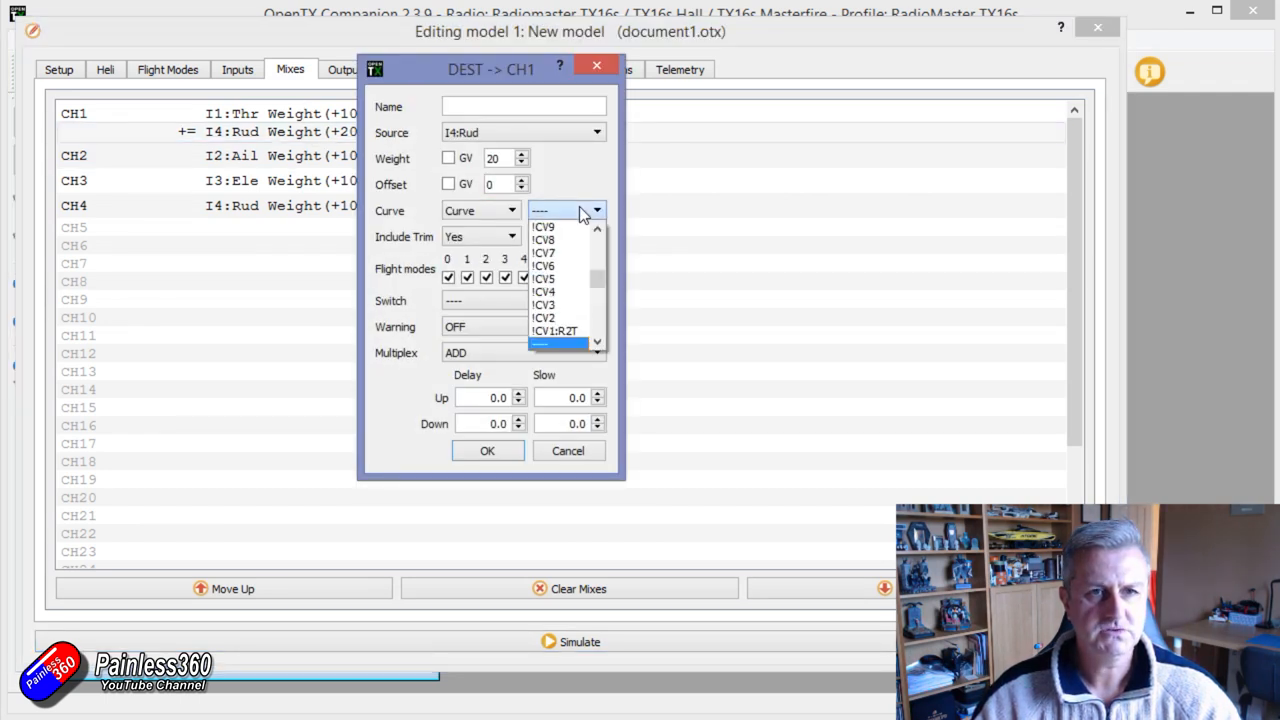
# Step: Select CV1:R2T as the curve for the CH1 20% rudder mix
pyautogui.scroll(-3)
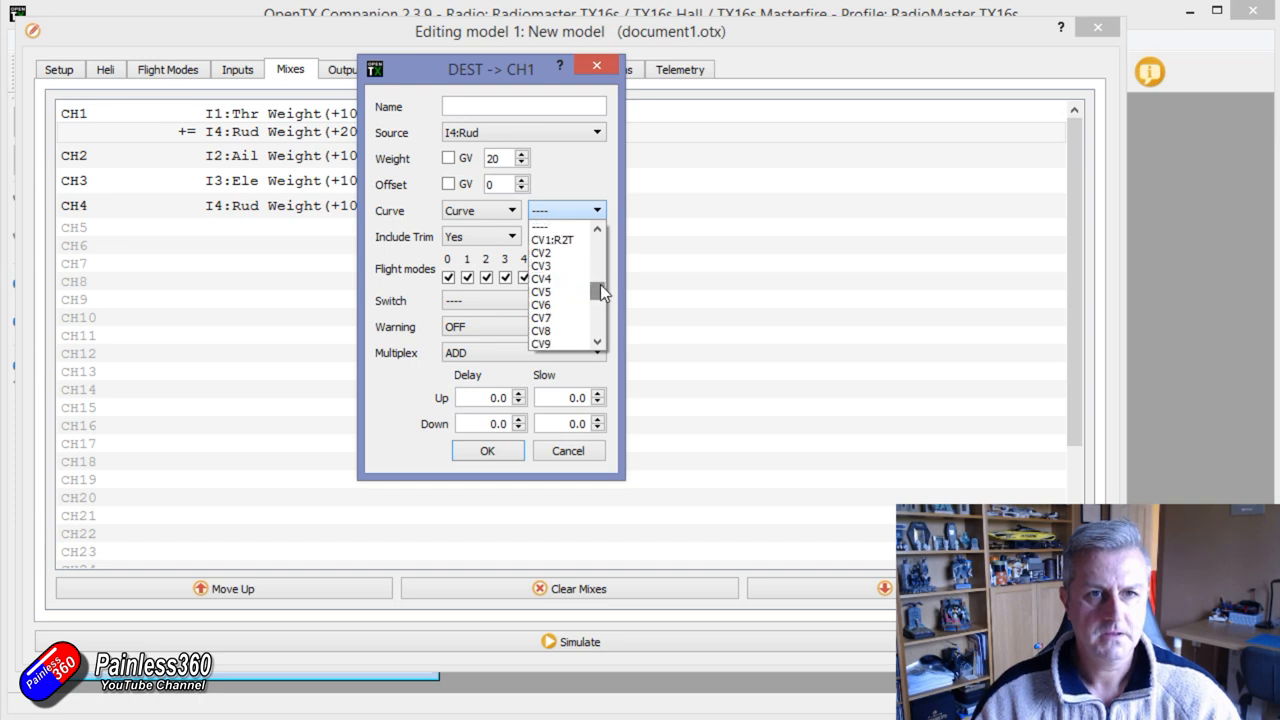
pyautogui.click(551, 239)
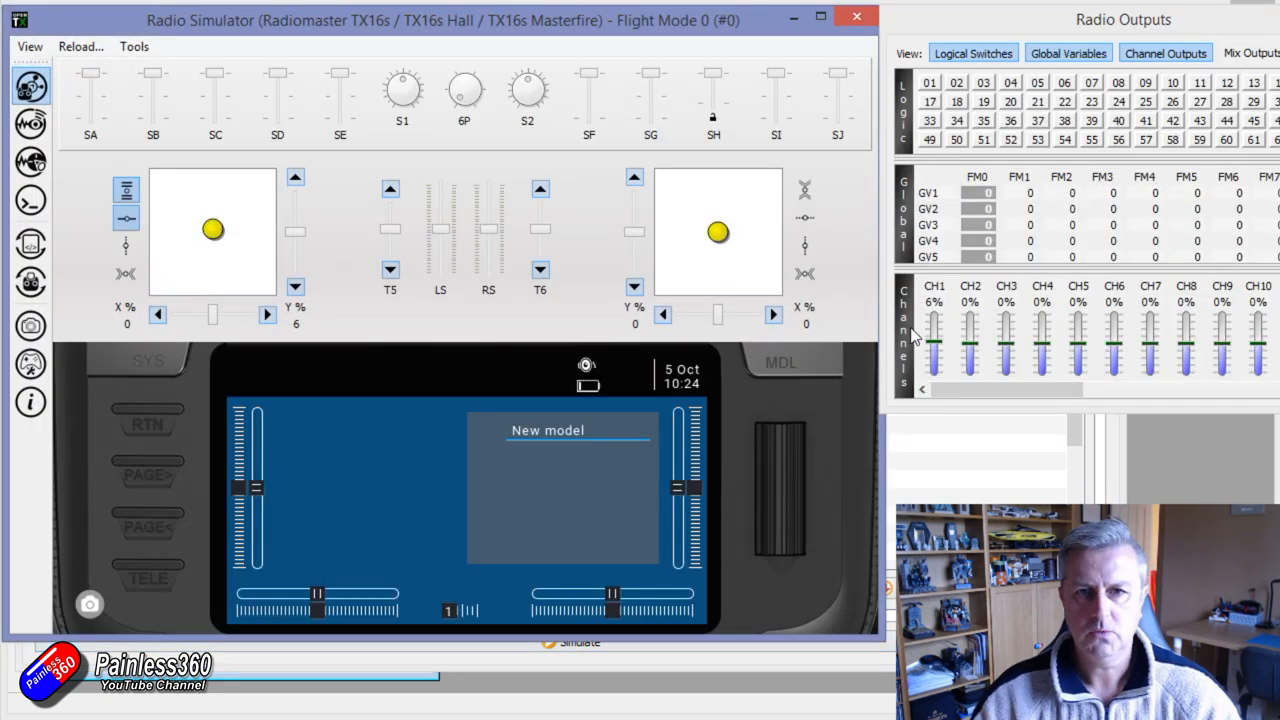
# Step: Push rudder fully left and right, confirming CH1 rises from 6% to 16% both ways
pyautogui.moveTo(213, 229); pyautogui.dragTo(210, 232)
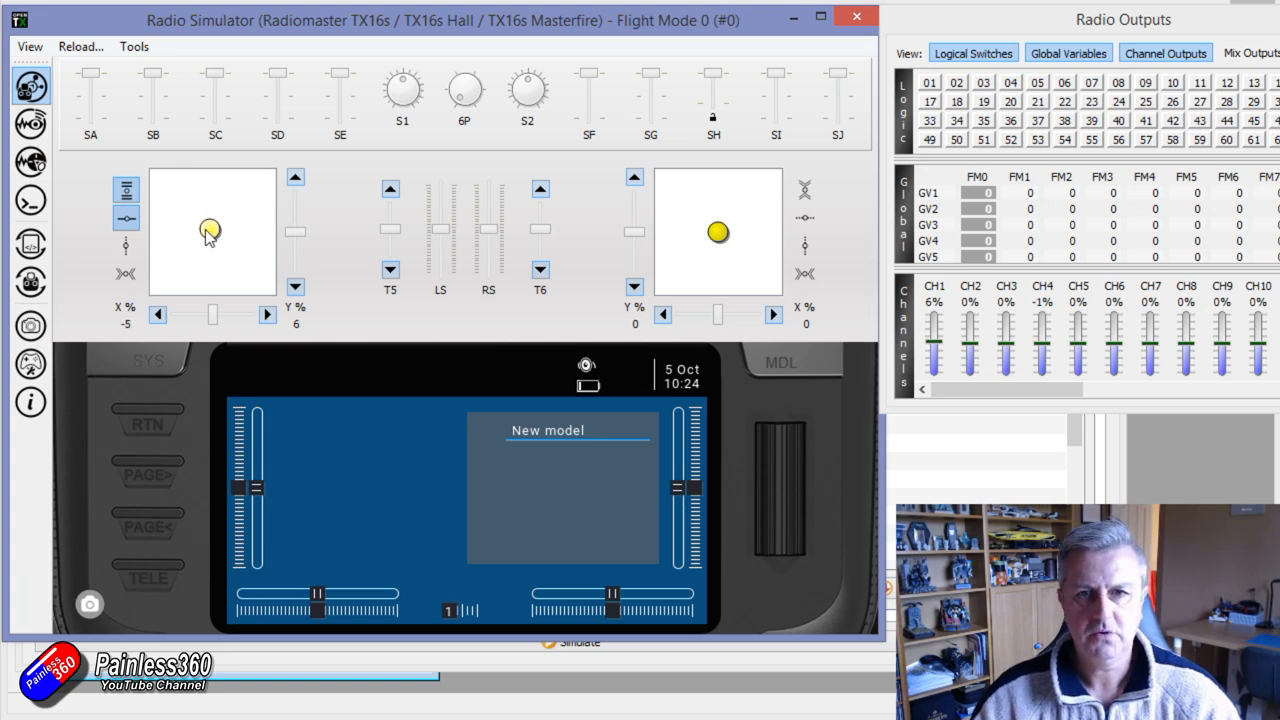
pyautogui.moveTo(210, 230); pyautogui.dragTo(160, 230)
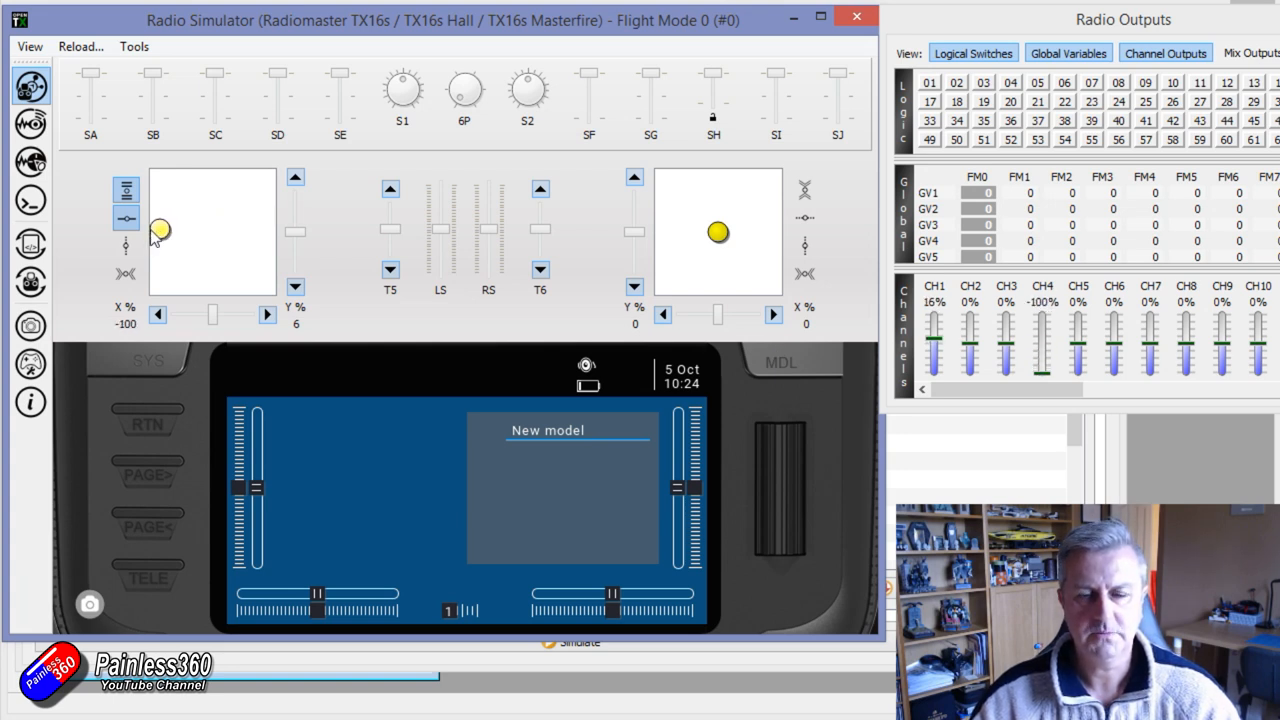
pyautogui.moveTo(160, 230); pyautogui.dragTo(213, 232)
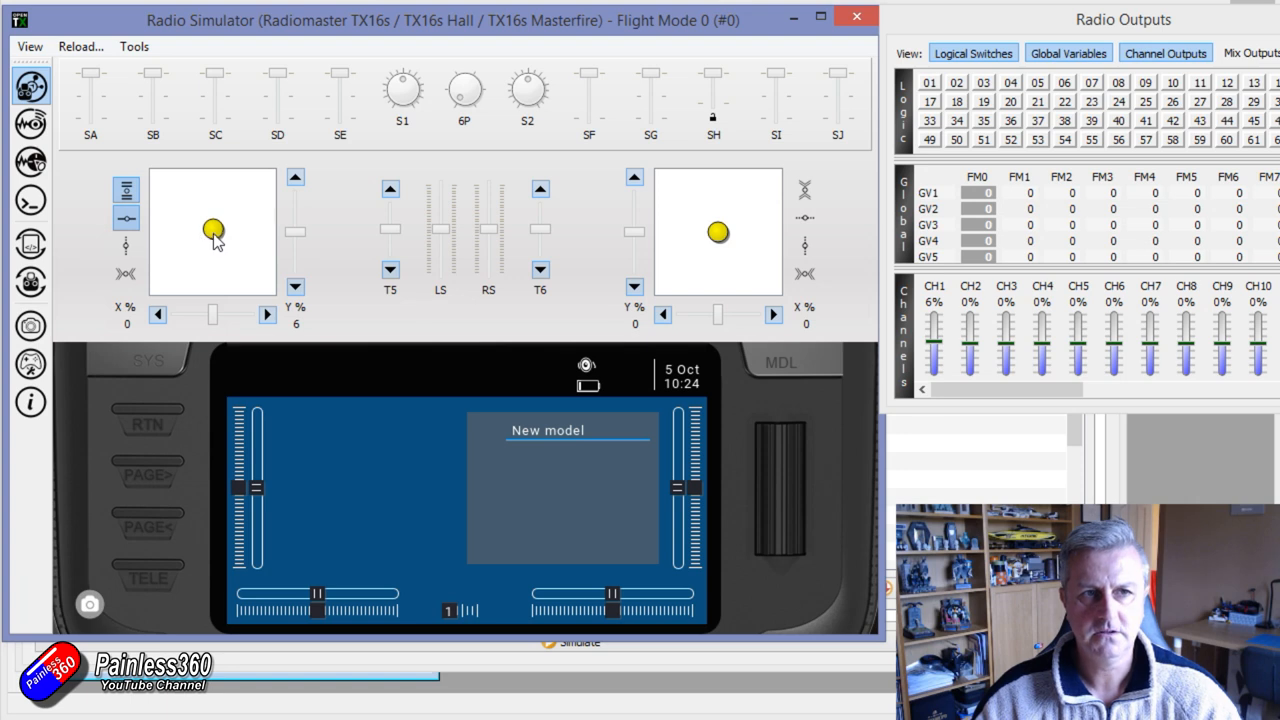
pyautogui.moveTo(213, 230); pyautogui.dragTo(268, 231)
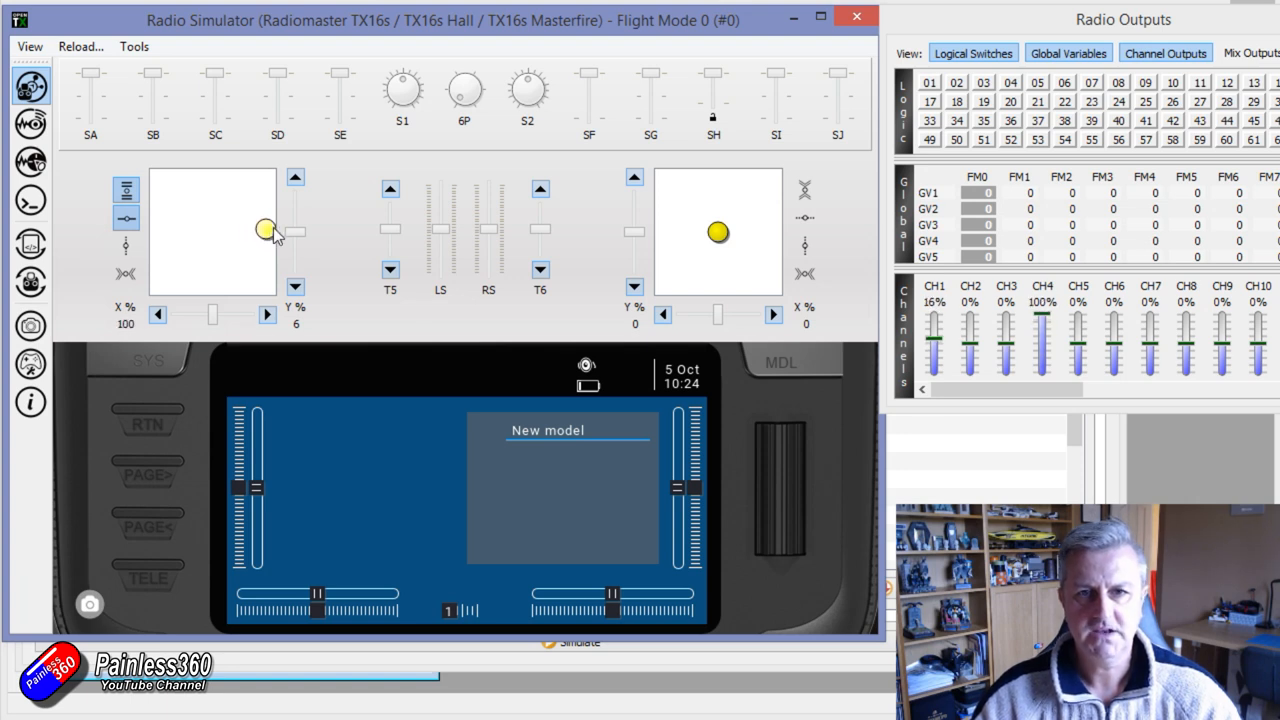
pyautogui.moveTo(270, 230); pyautogui.dragTo(213, 230)
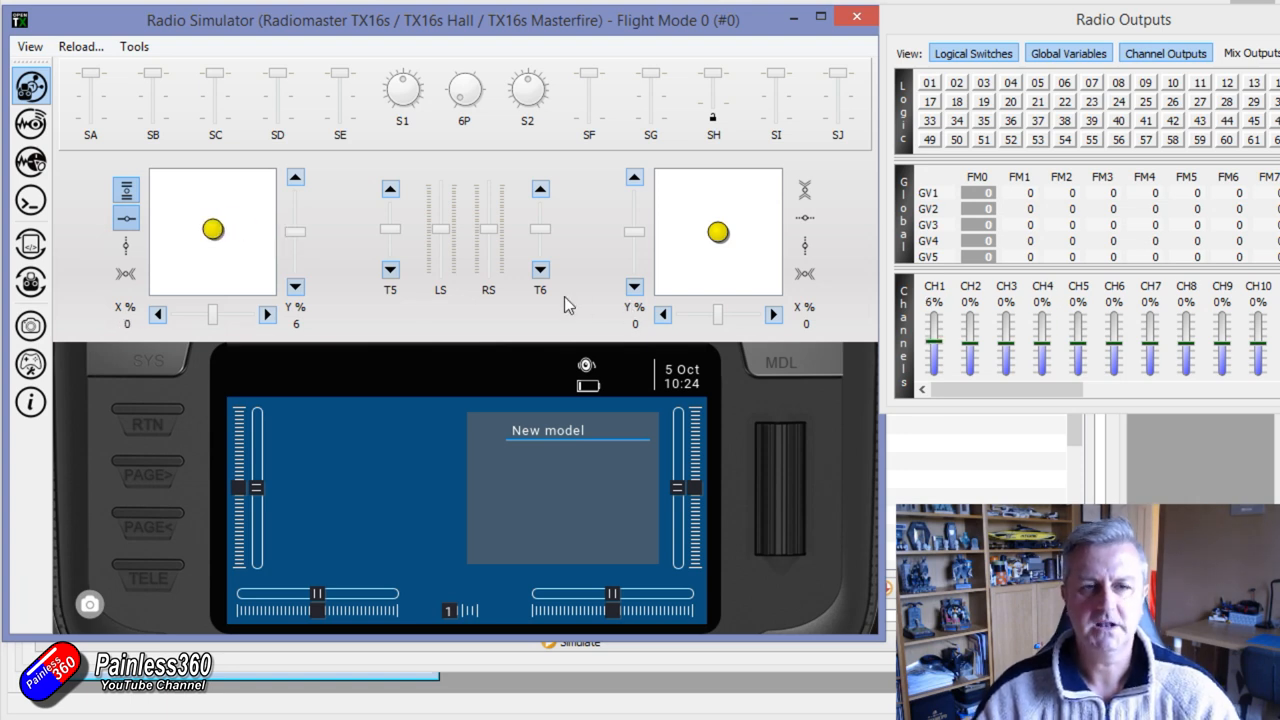
pyautogui.moveTo(213, 230); pyautogui.dragTo(205, 230)
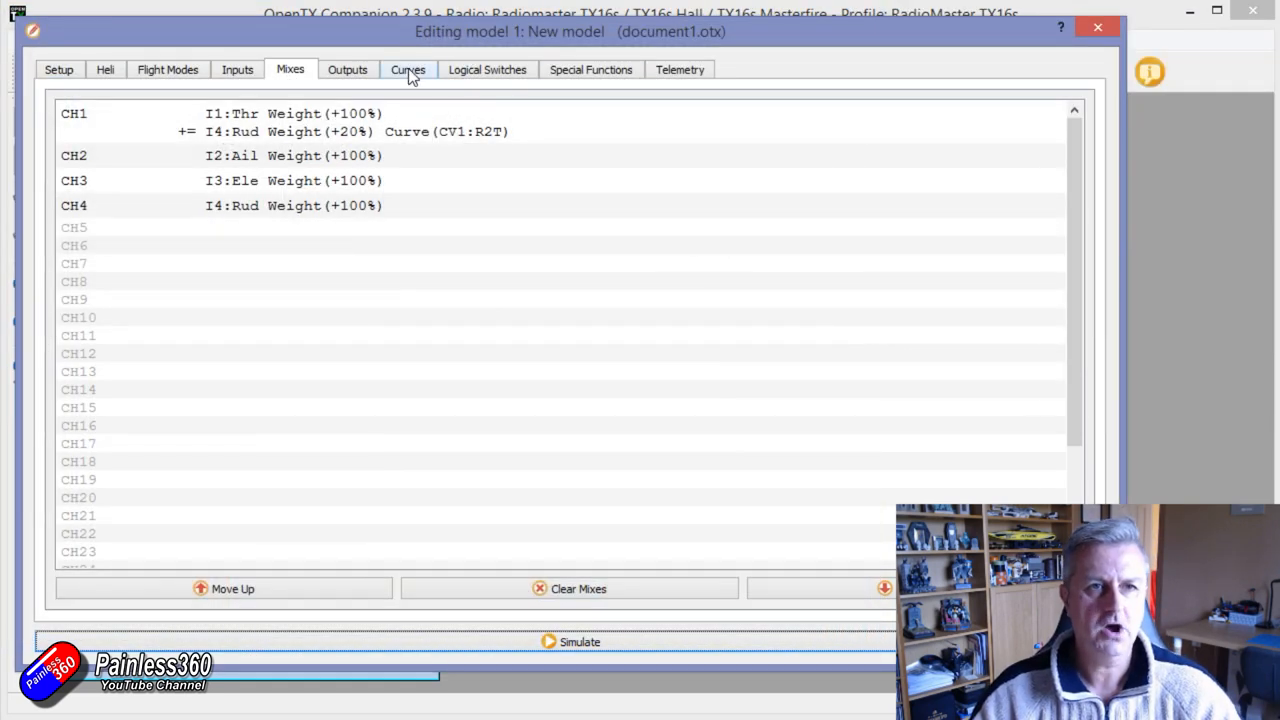
# Step: Review the V-shaped R2T curve on the Curves tab, then close the model editor
pyautogui.click(407, 69)
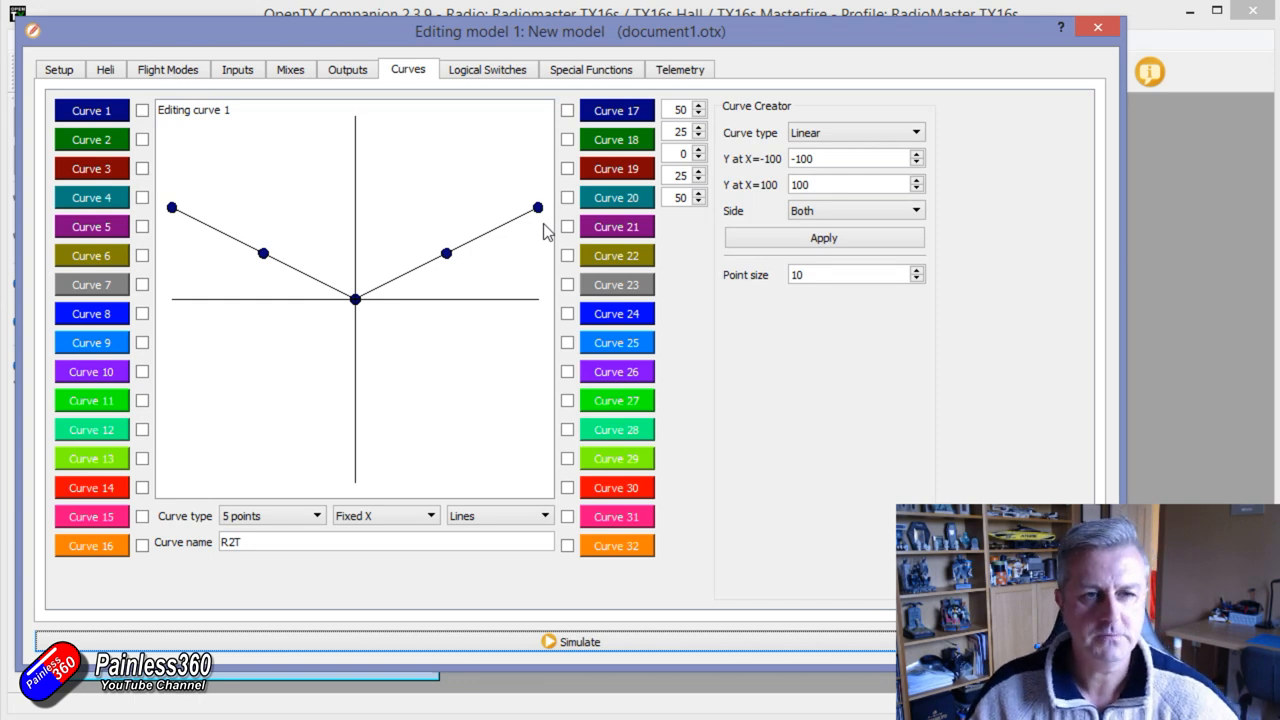
pyautogui.moveTo(1075, 45)
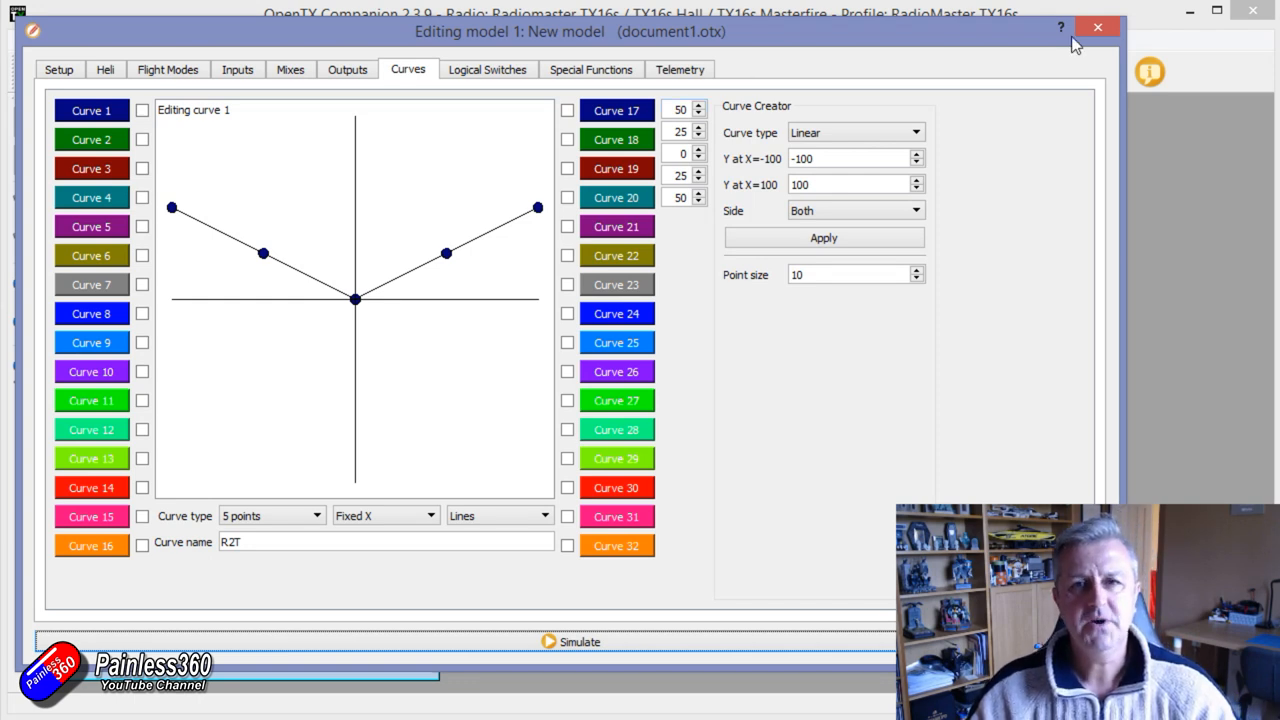
pyautogui.click(1097, 27)
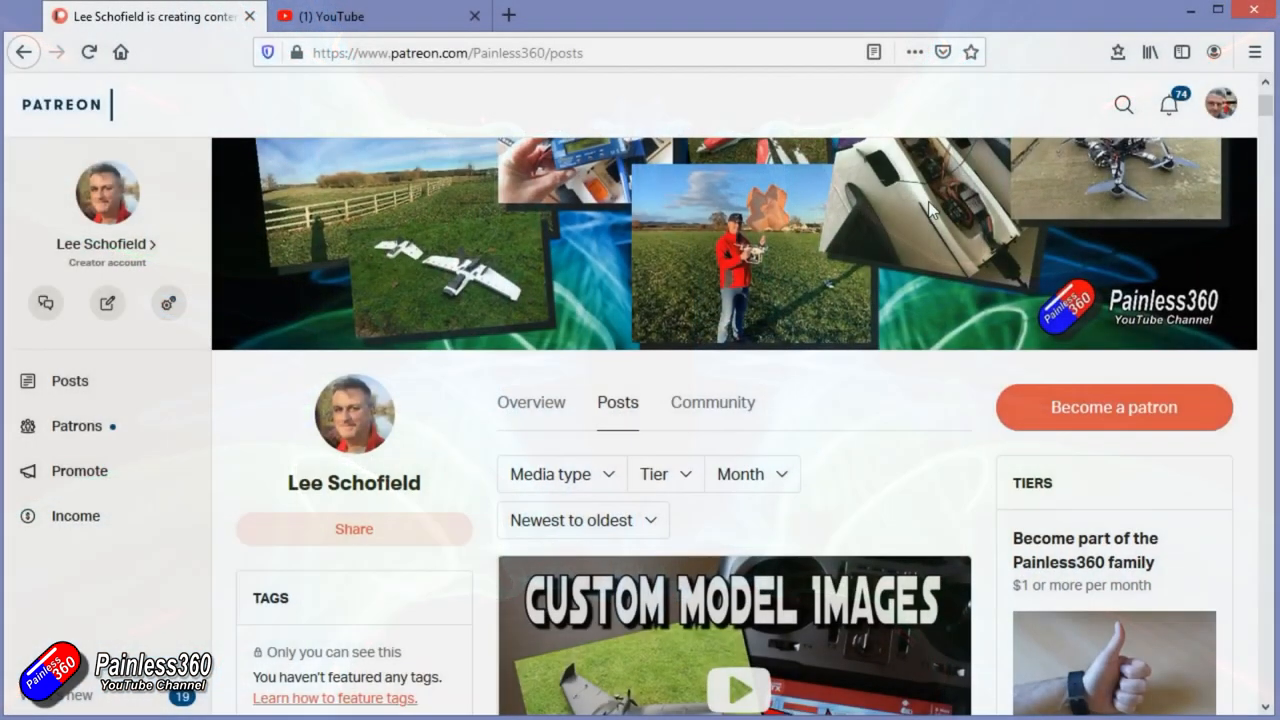
# Step: Scroll through the Patreon posts, then switch to the Painless360 YouTube playlists page
pyautogui.scroll(-3)
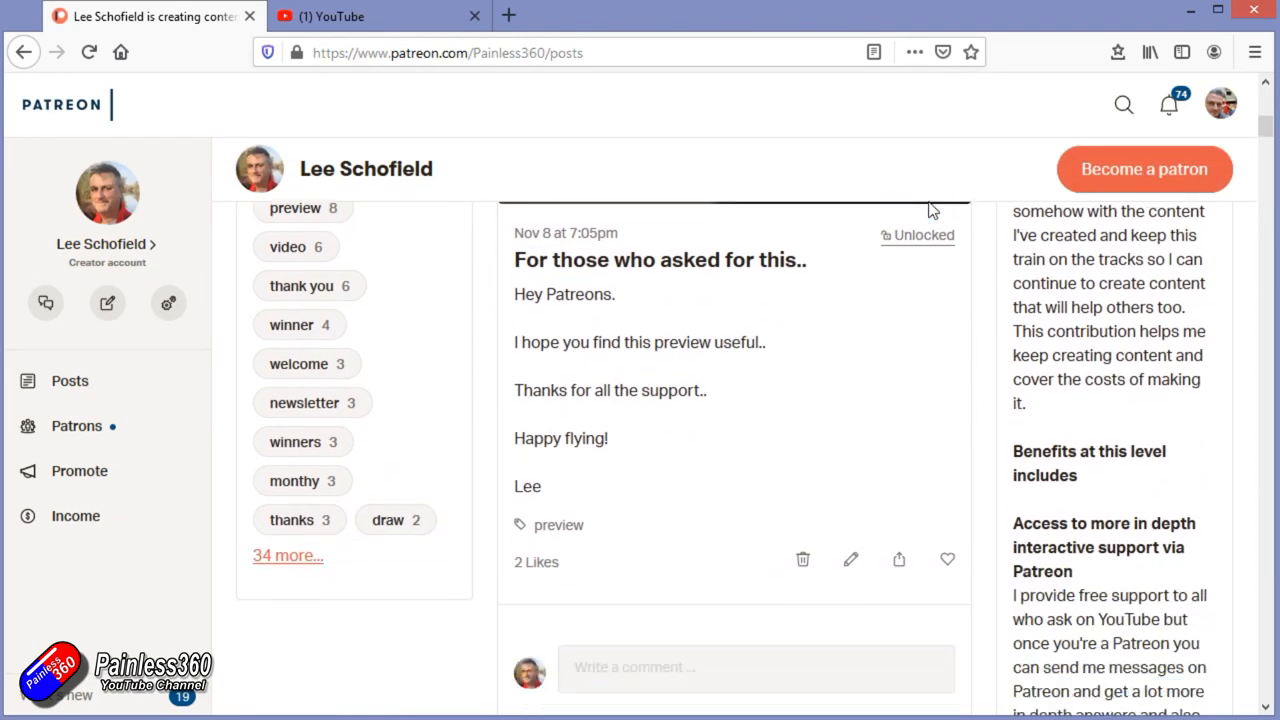
pyautogui.scroll(-3)
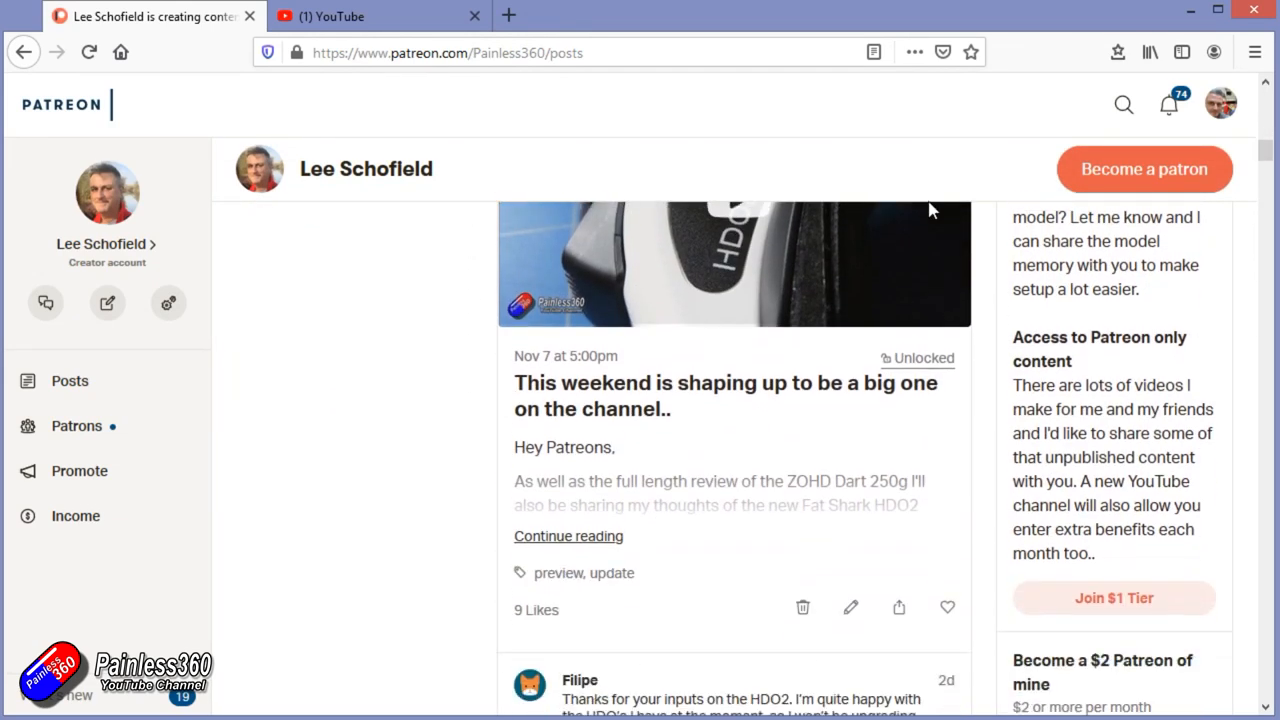
pyautogui.scroll(-3)
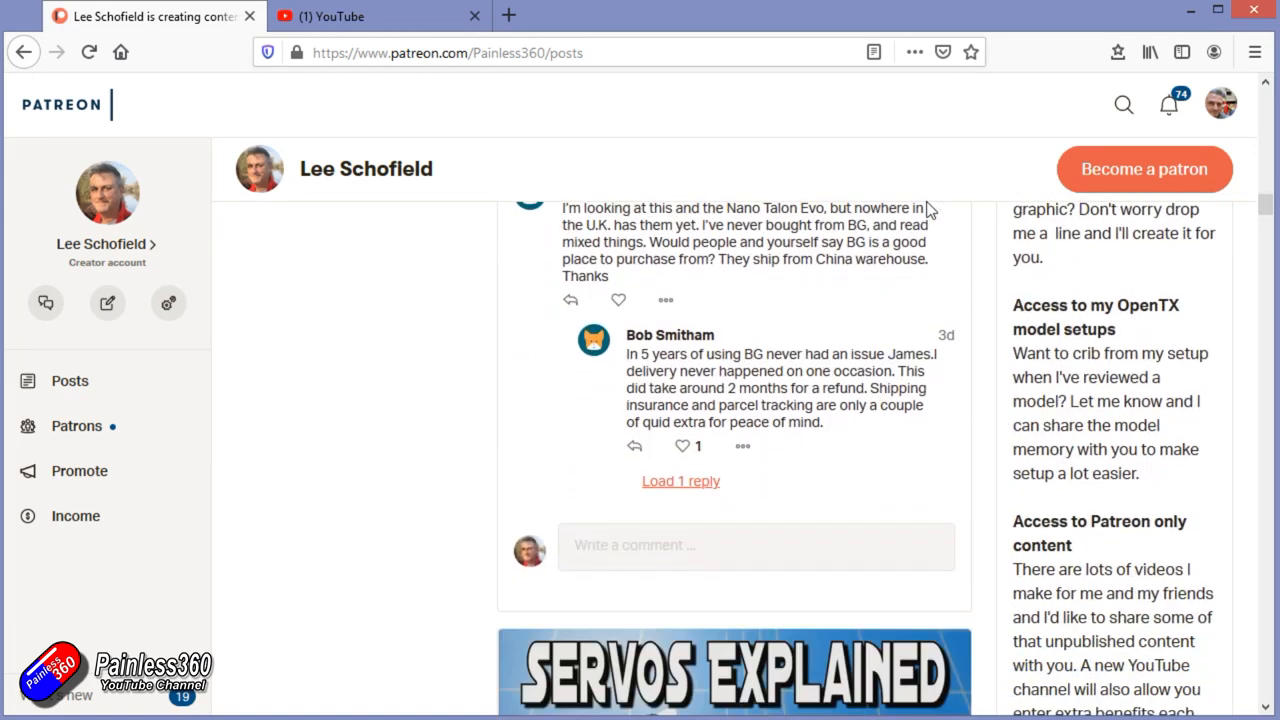
pyautogui.click(380, 16)
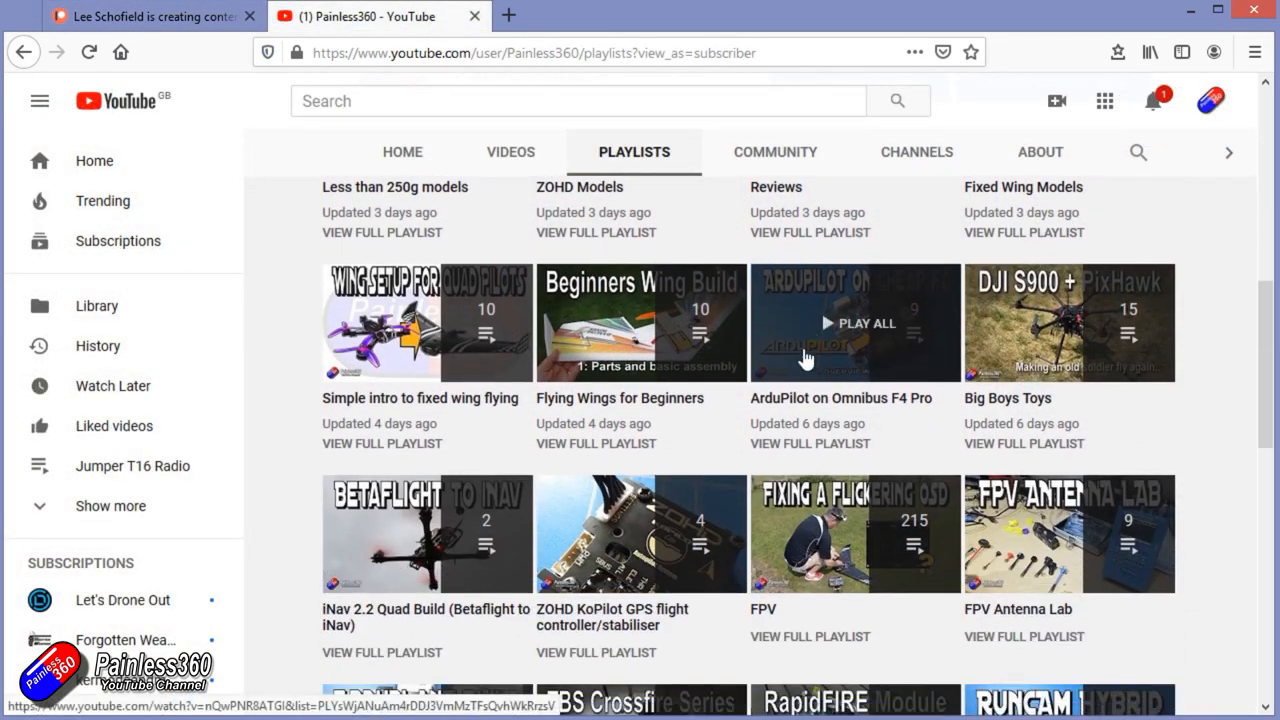
# Step: Open the Quadcopter Building for Beginners (Spring 2018) playlist and pause the playing ad
pyautogui.click(854, 322)
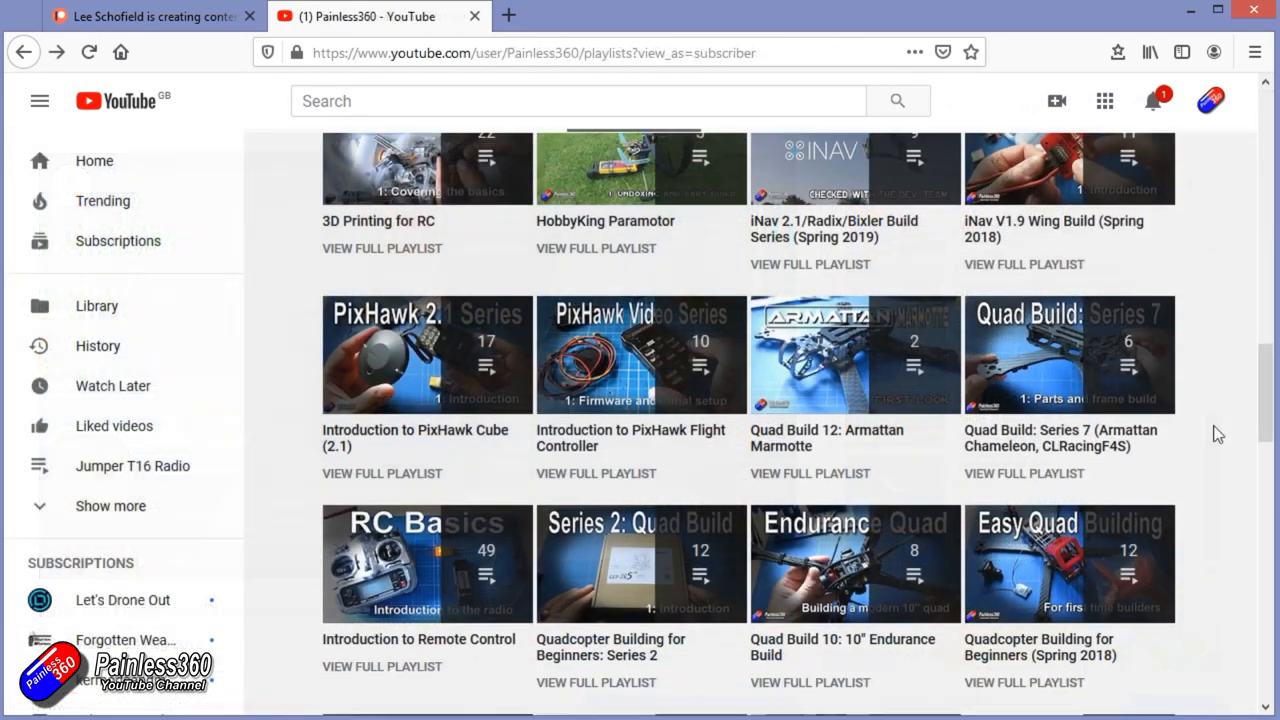
pyautogui.scroll(-3)
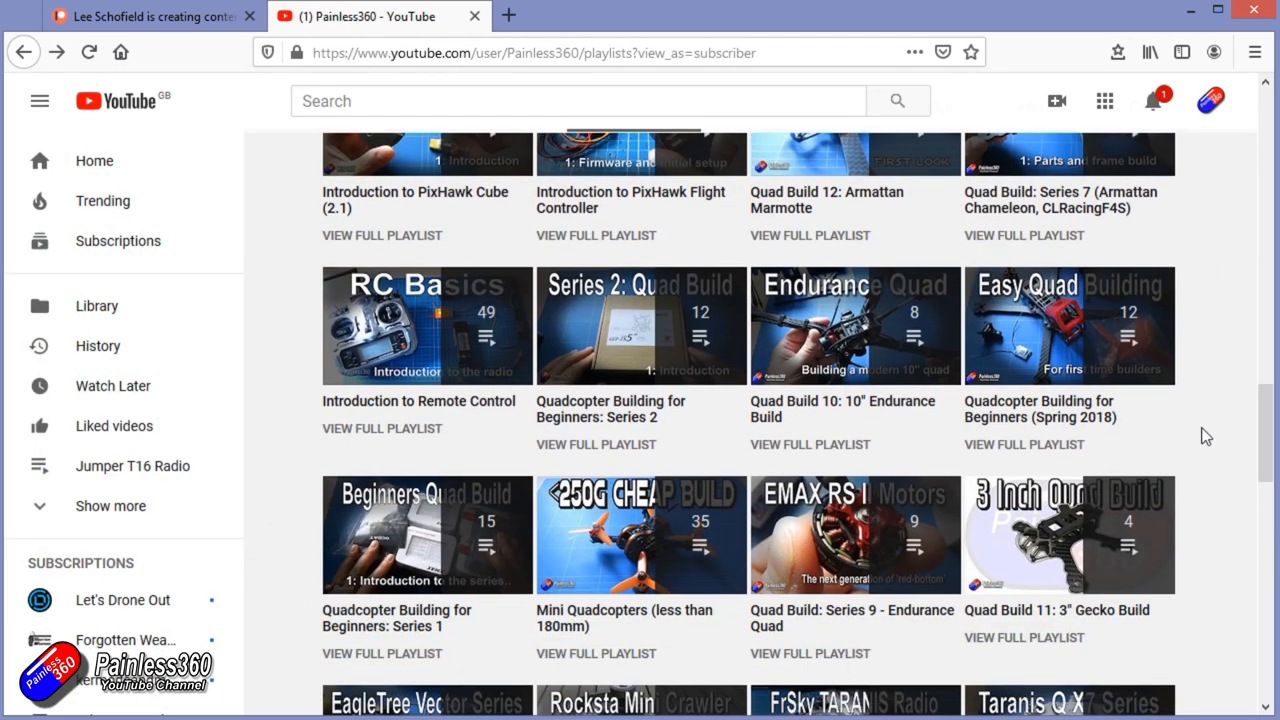
pyautogui.click(1068, 325)
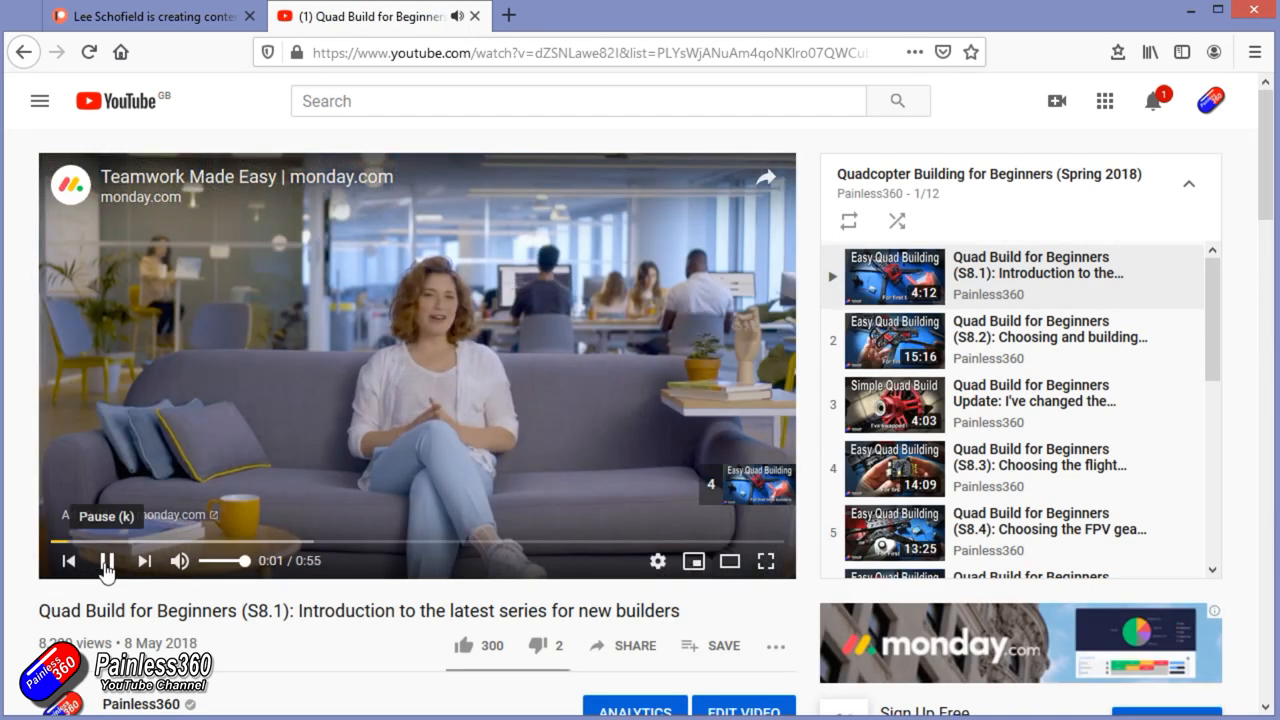
pyautogui.click(107, 560)
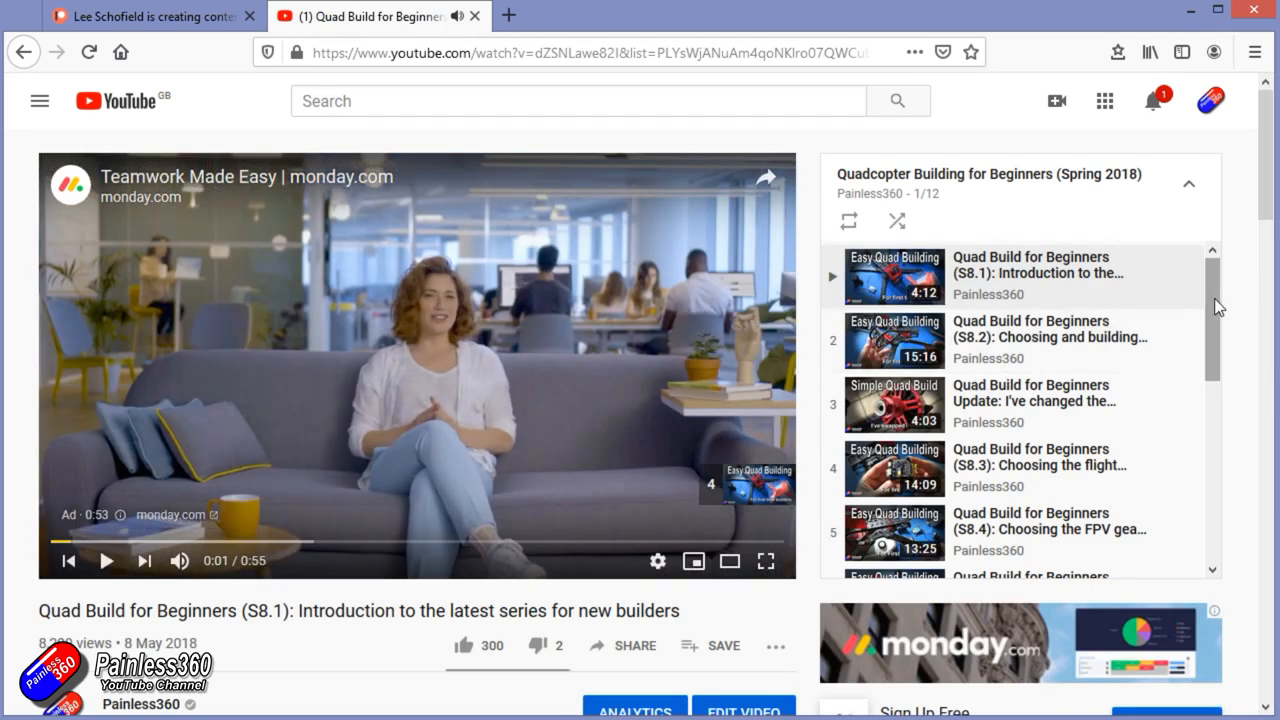